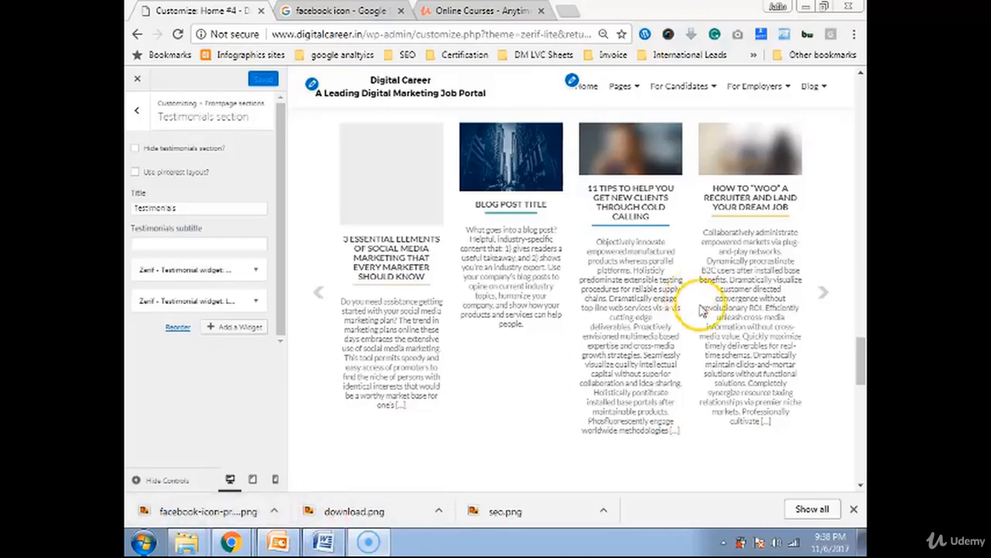
Step: Scroll the preview down to the homepage's Get in Touch contact section
{"action": "scroll", "scroll_direction": "down", "scroll_amount": 3}
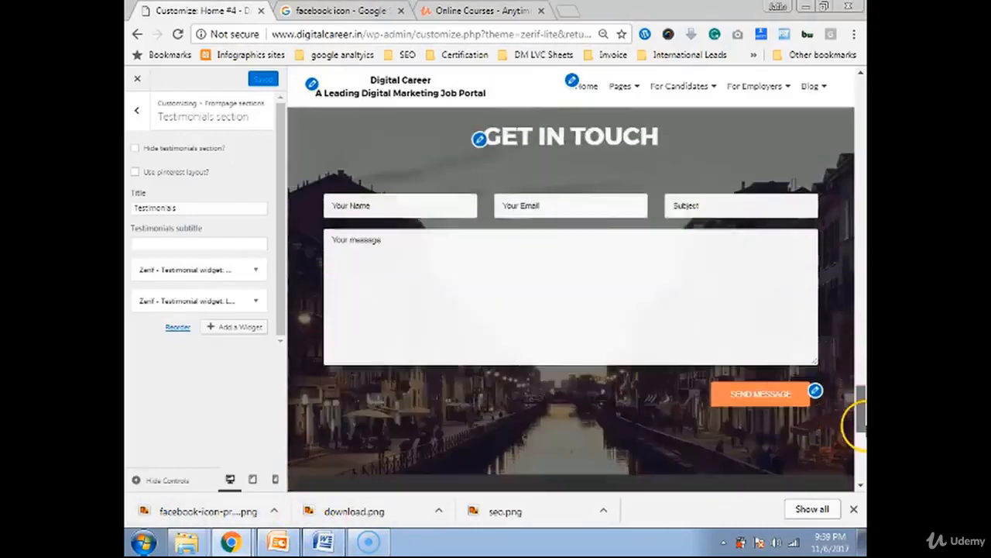
{"action": "scroll", "scroll_direction": "down", "scroll_amount": 3}
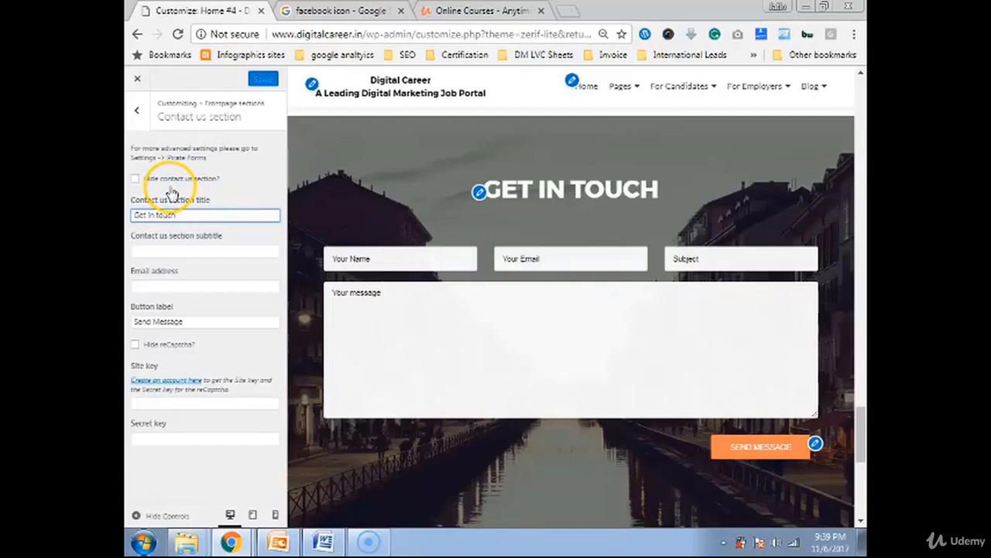
Step: Replace the contact title with 'Get a free access of Complete digital marketing course'
{"action": "double_click", "coordinate": [165, 213]}
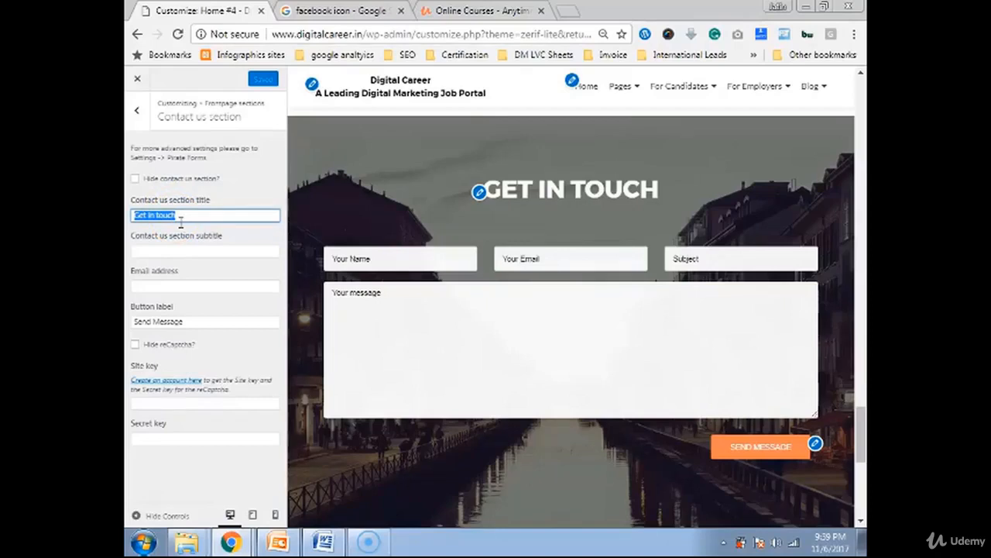
{"action": "type", "text": "Get a free"}
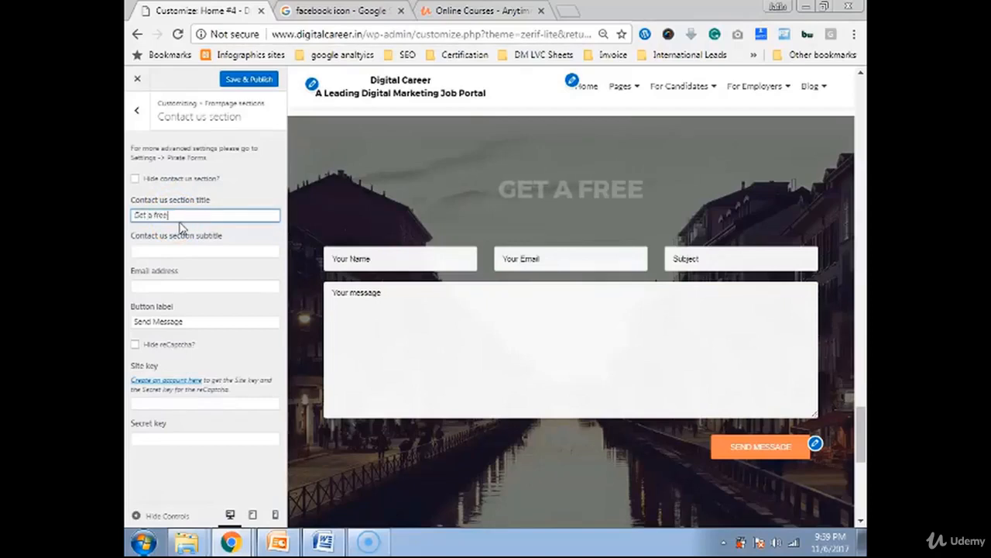
{"action": "type", "text": "access of"}
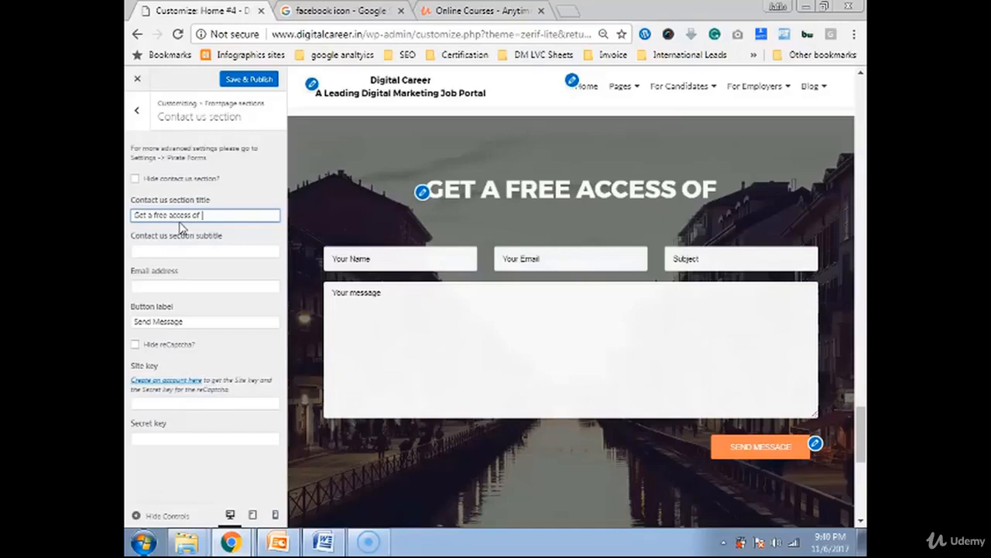
{"action": "type", "text": "Complete digital market"}
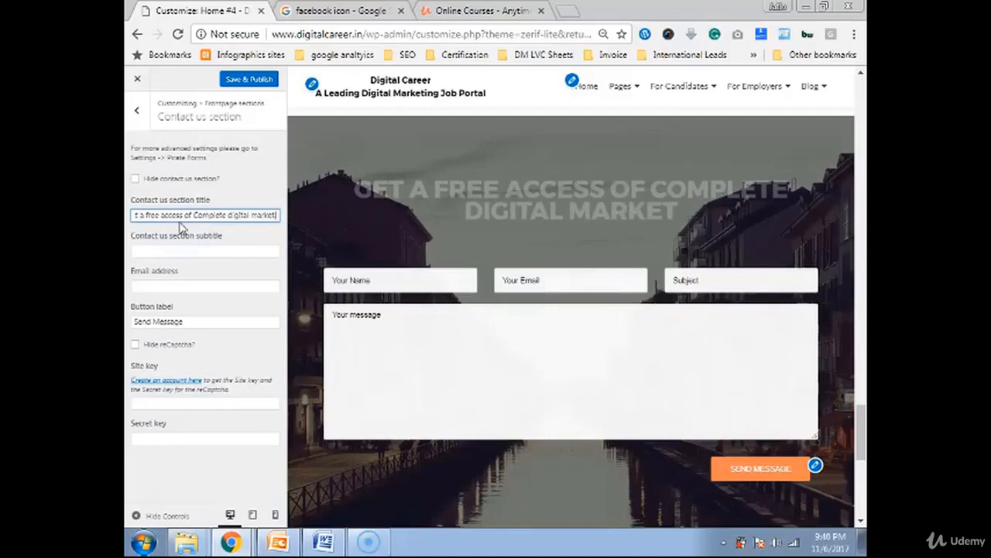
{"action": "type", "text": "cours"}
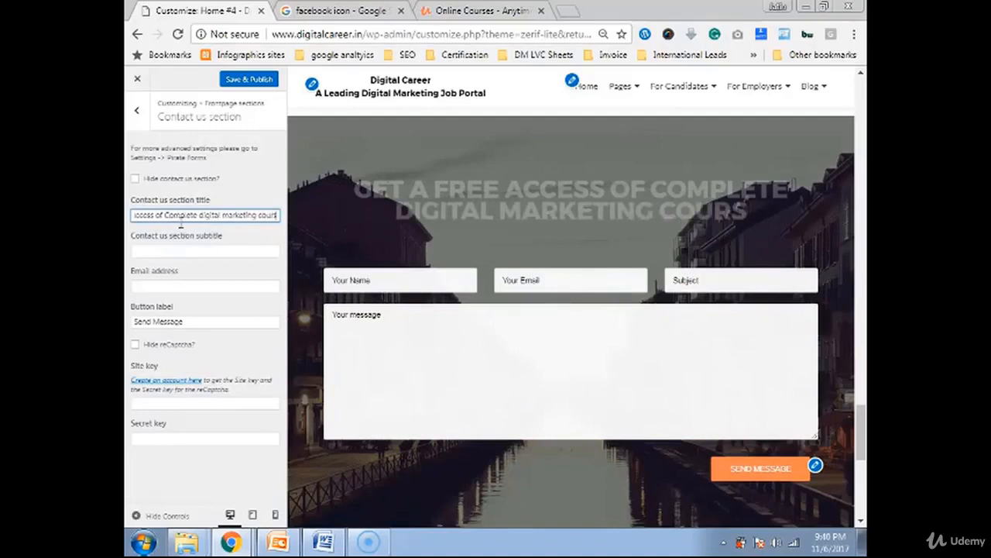
{"action": "type", "text": "e"}
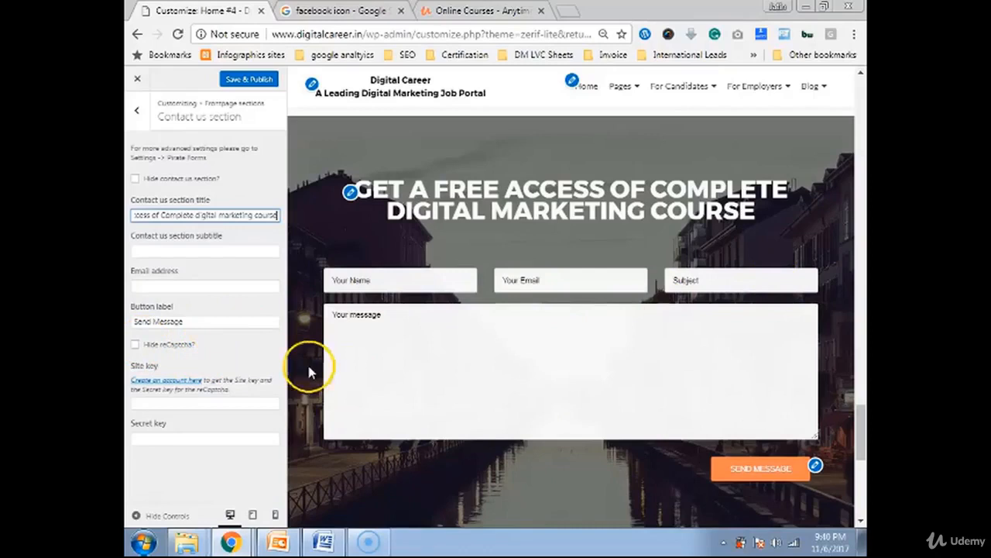
{"action": "mouse_move", "coordinate": [138, 333]}
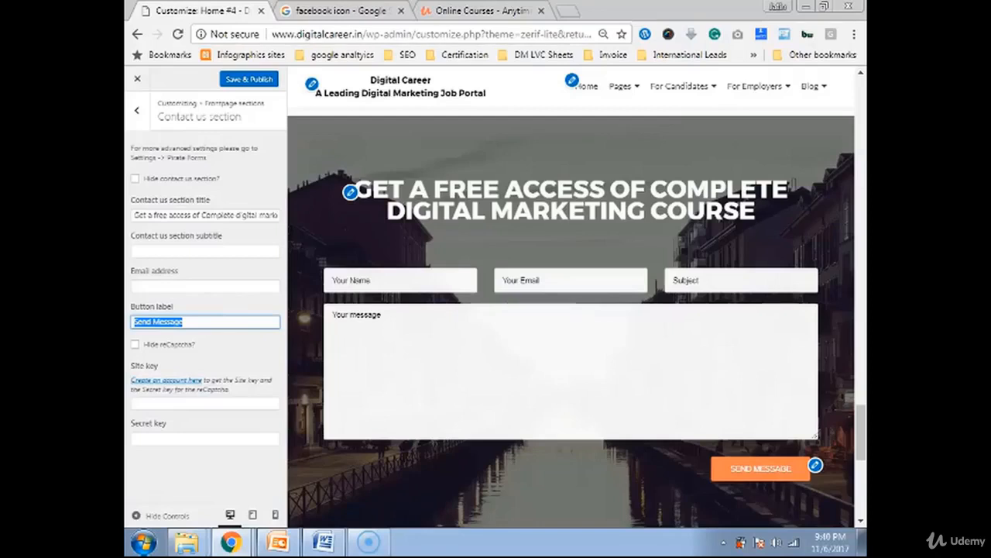
Step: Change the contact form's button label from 'Send Message' to 'Get Access Now'
{"action": "type", "text": "Get A"}
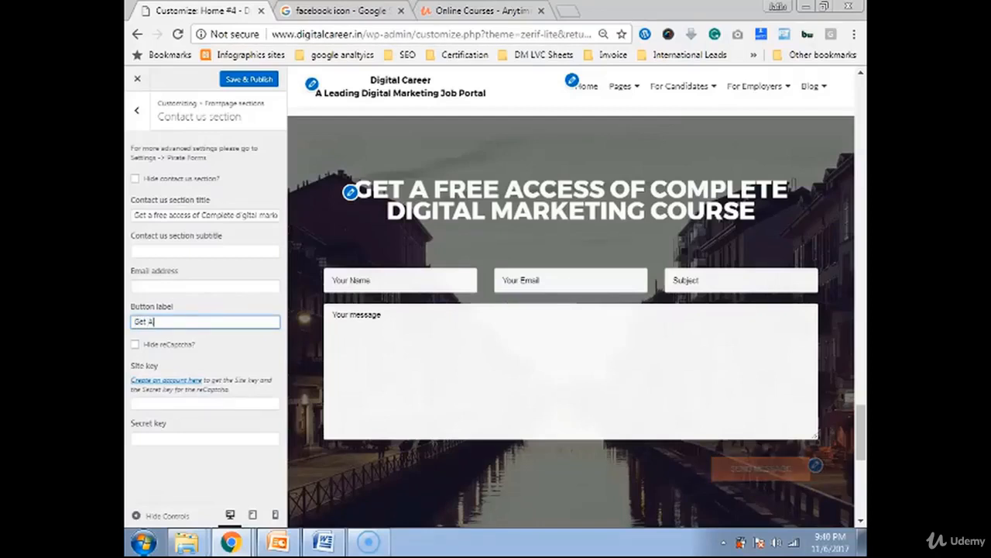
{"action": "type", "text": "ccess"}
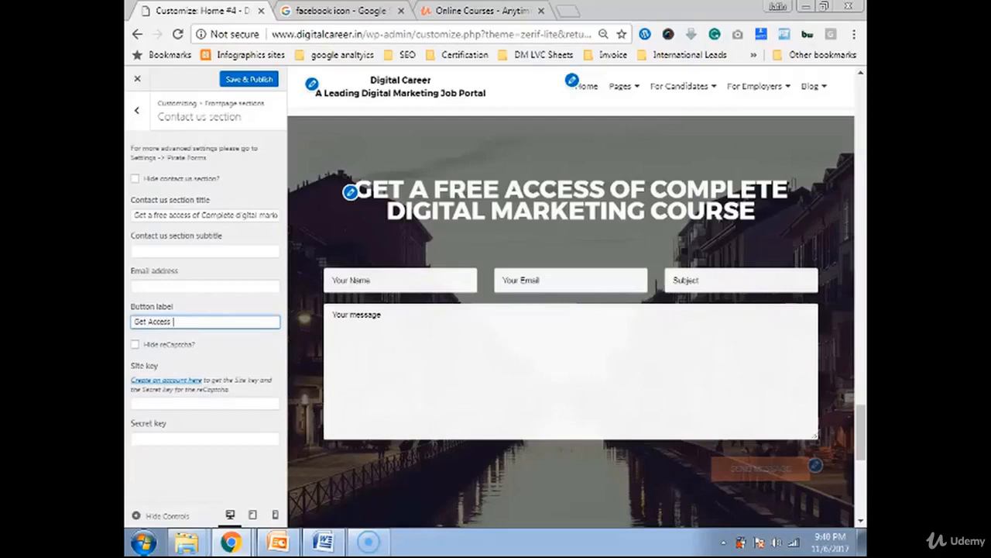
{"action": "type", "text": "Now"}
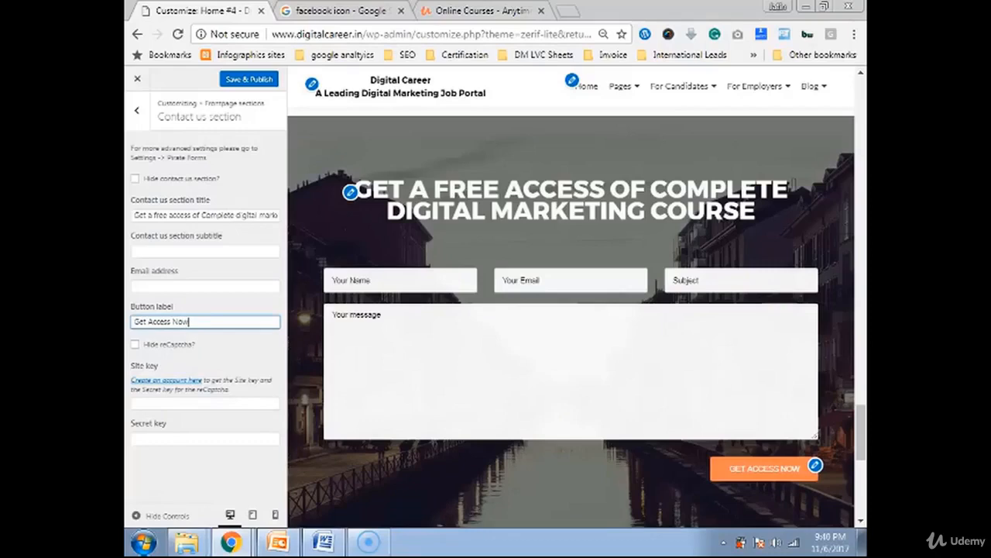
{"action": "scroll", "scroll_direction": "down", "scroll_amount": 3}
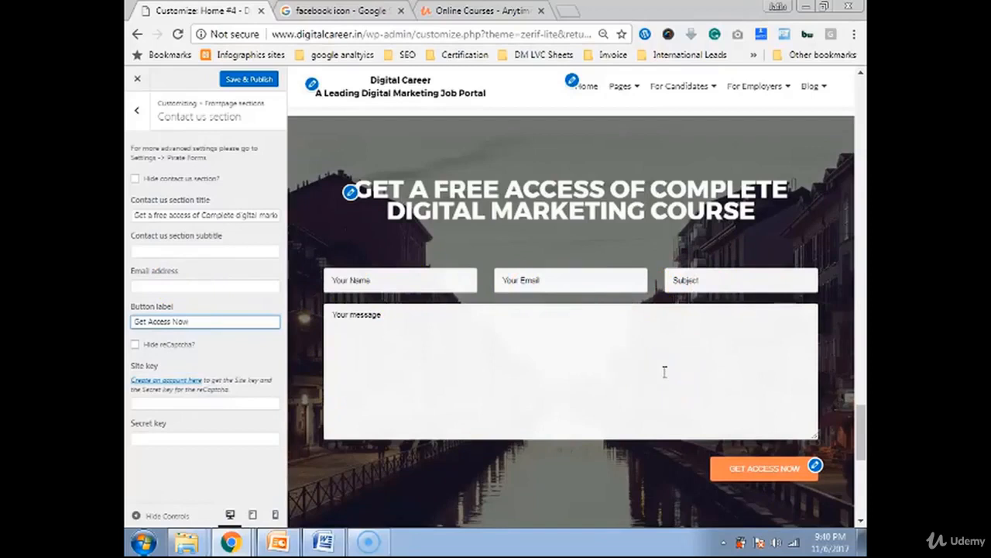
{"action": "mouse_move", "coordinate": [663, 370]}
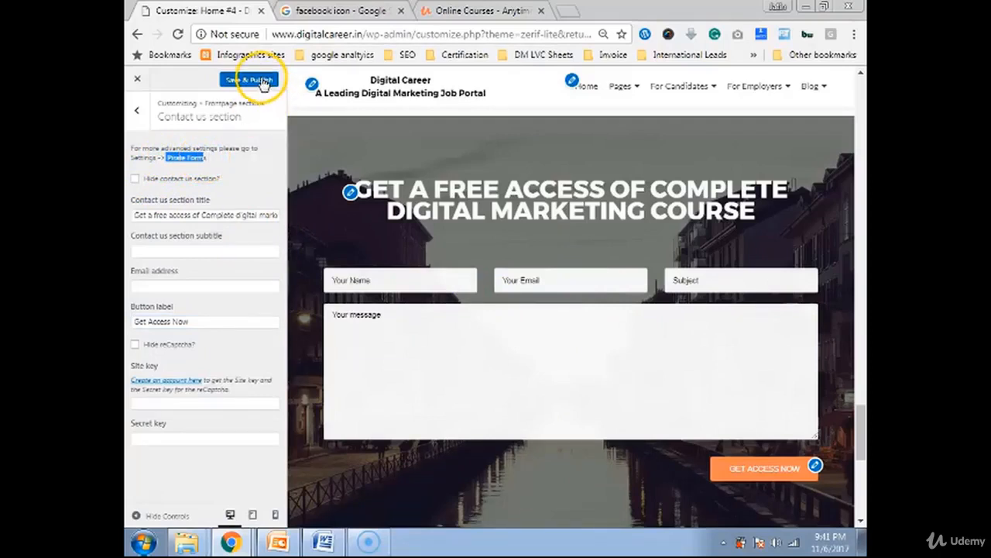
Step: Save & Publish the contact changes, then reach the footer Contact Us block's Footer area 2 settings
{"action": "left_click", "coordinate": [248, 79]}
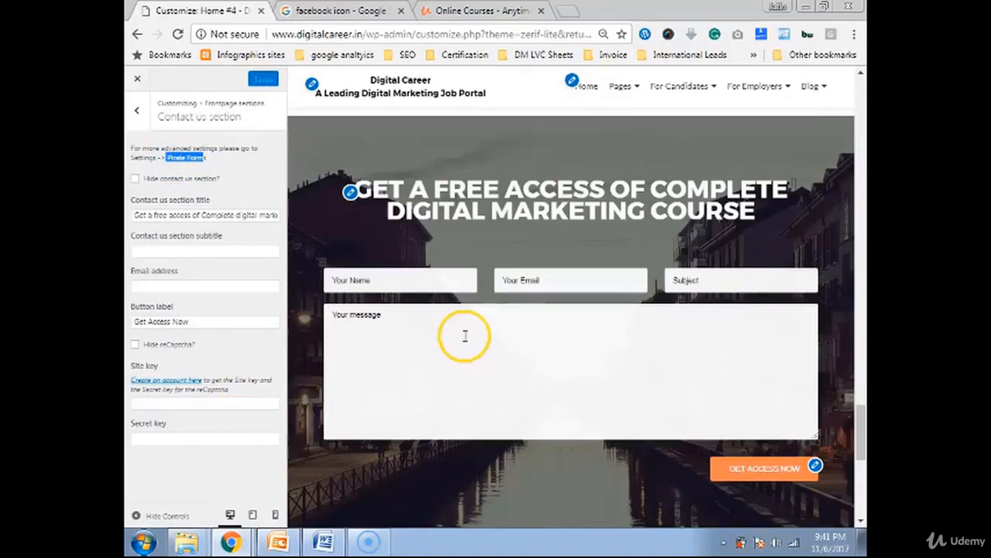
{"action": "scroll", "scroll_direction": "down", "scroll_amount": 3}
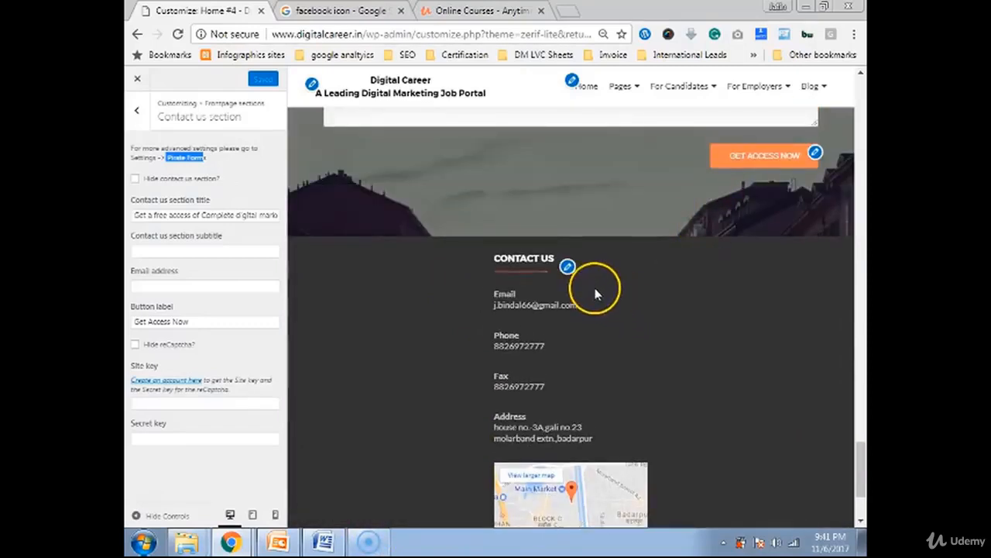
{"action": "scroll", "scroll_direction": "down", "scroll_amount": 3}
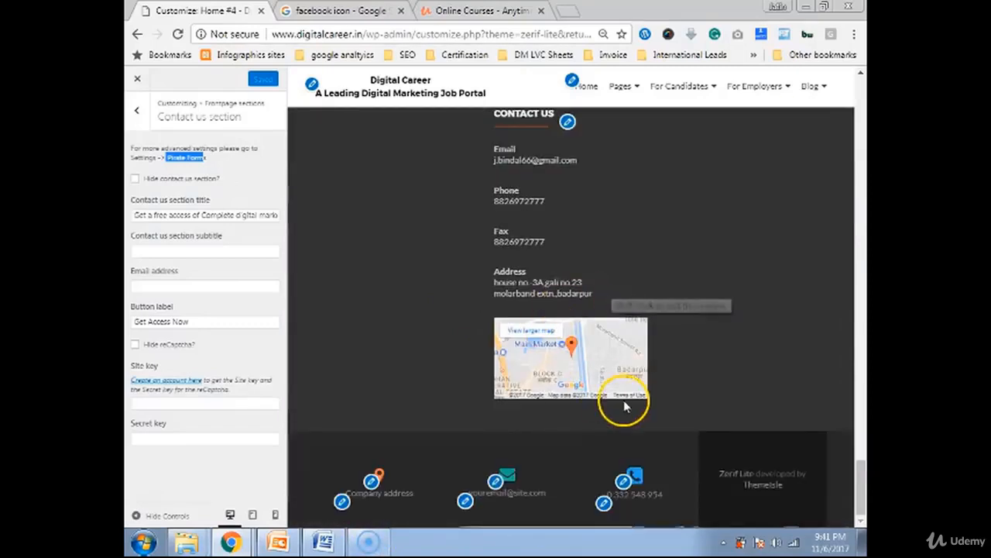
{"action": "mouse_move", "coordinate": [595, 353]}
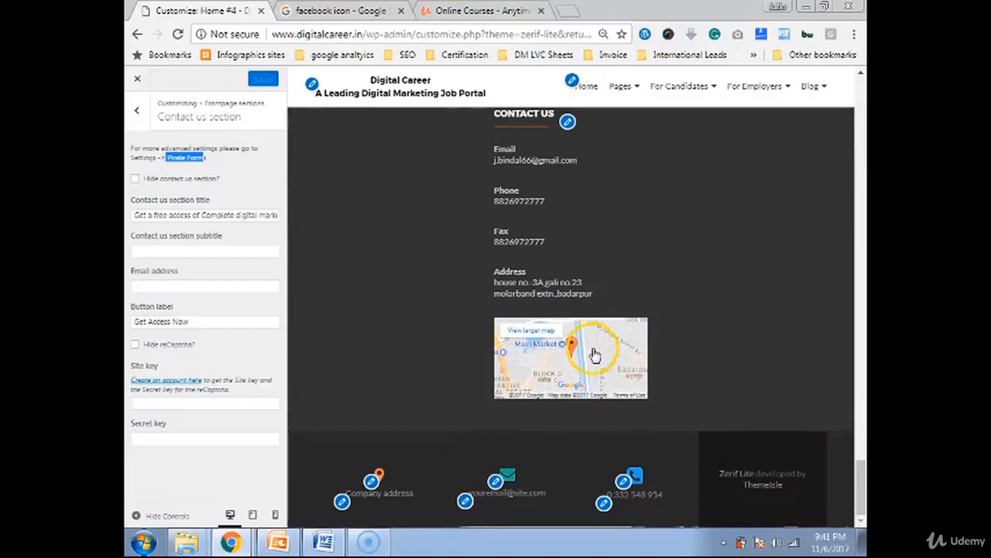
{"action": "mouse_move", "coordinate": [546, 179]}
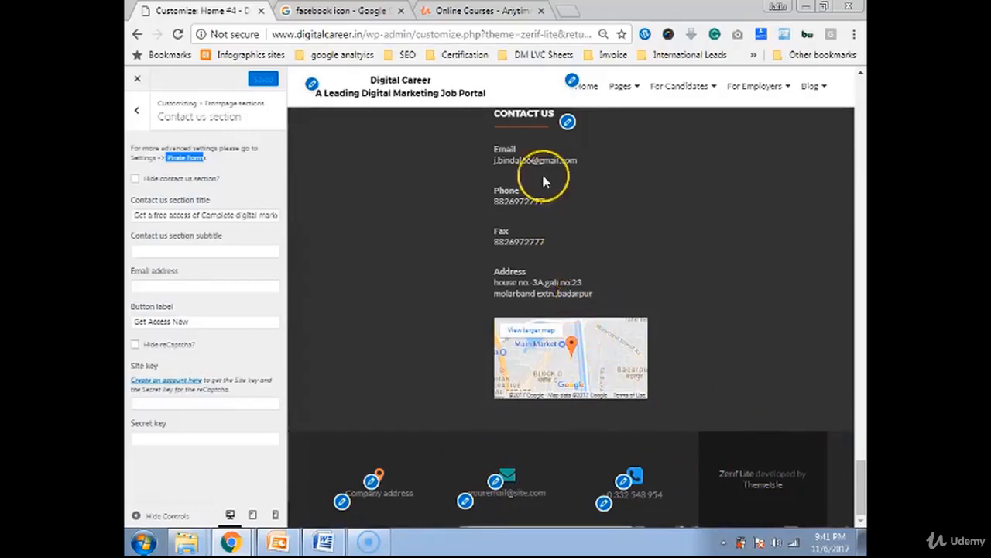
{"action": "left_click", "coordinate": [566, 123]}
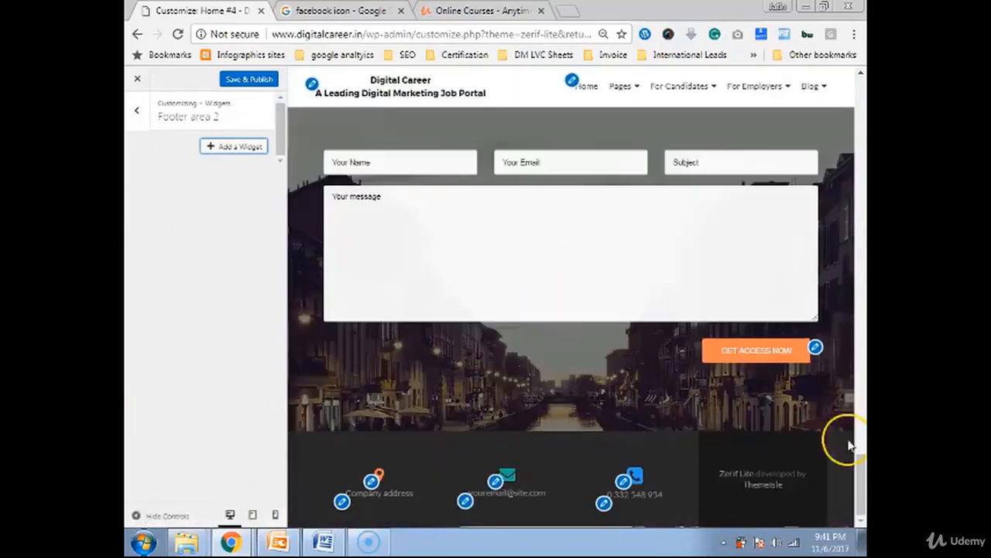
{"action": "mouse_move", "coordinate": [437, 488]}
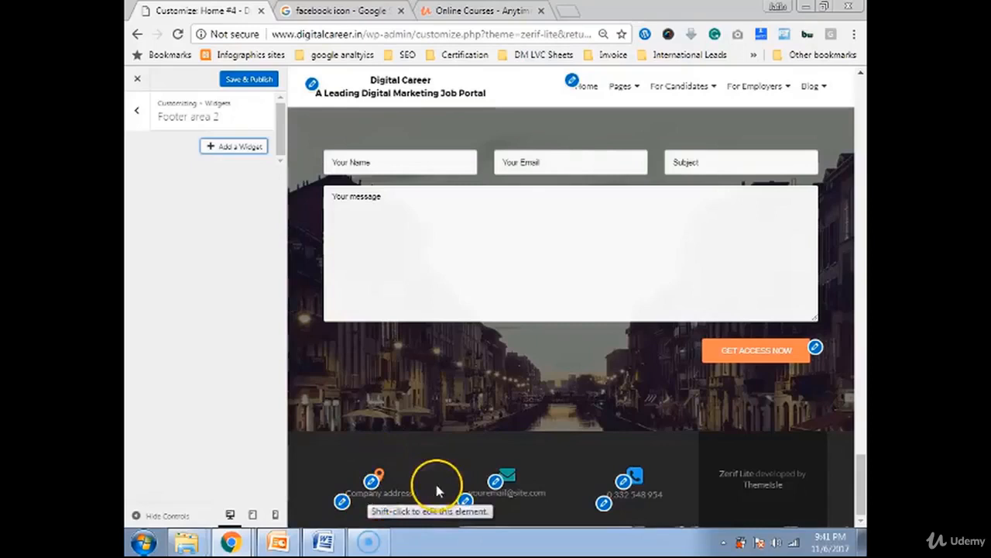
{"action": "mouse_move", "coordinate": [679, 496]}
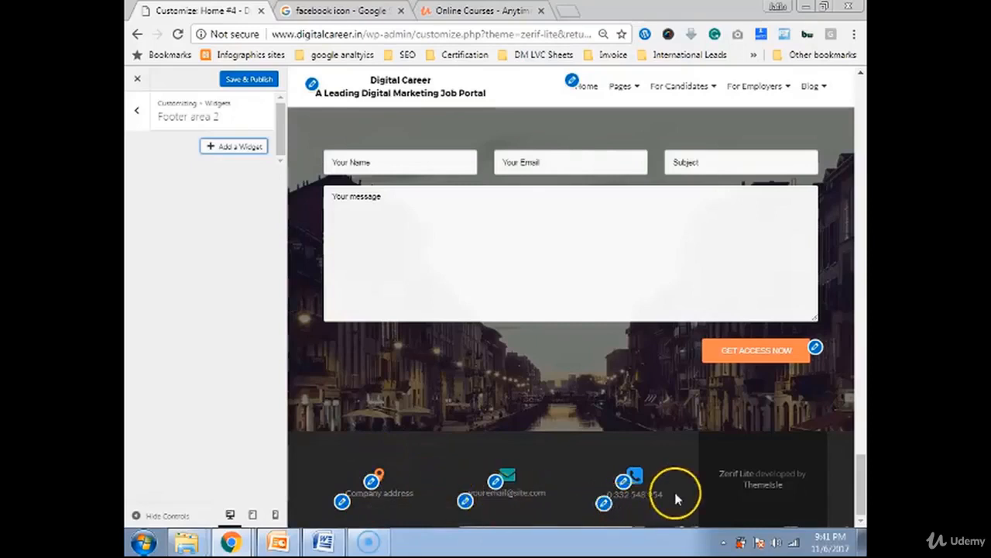
{"action": "mouse_move", "coordinate": [772, 496]}
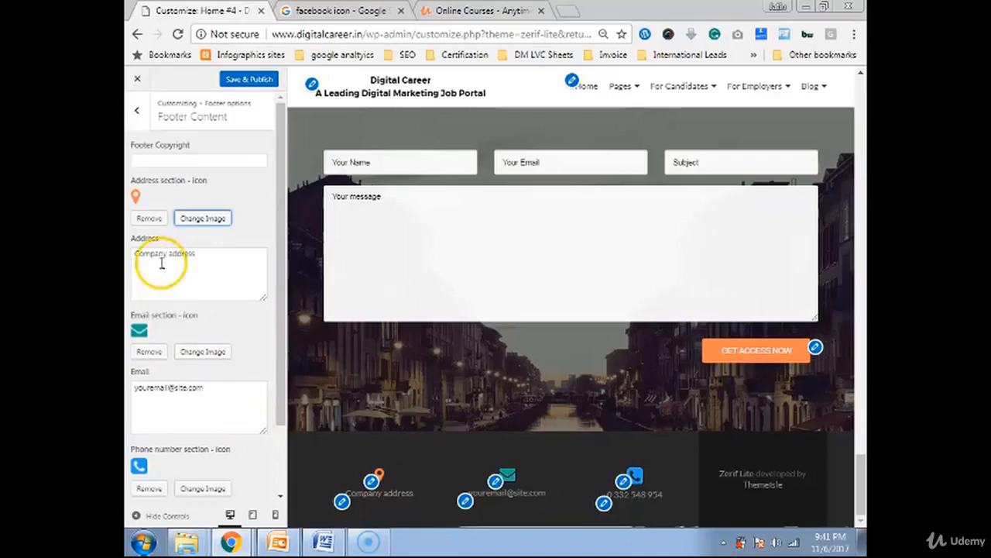
Step: Replace the placeholder footer email with the site's Gmail address in Footer Content
{"action": "double_click", "coordinate": [164, 254]}
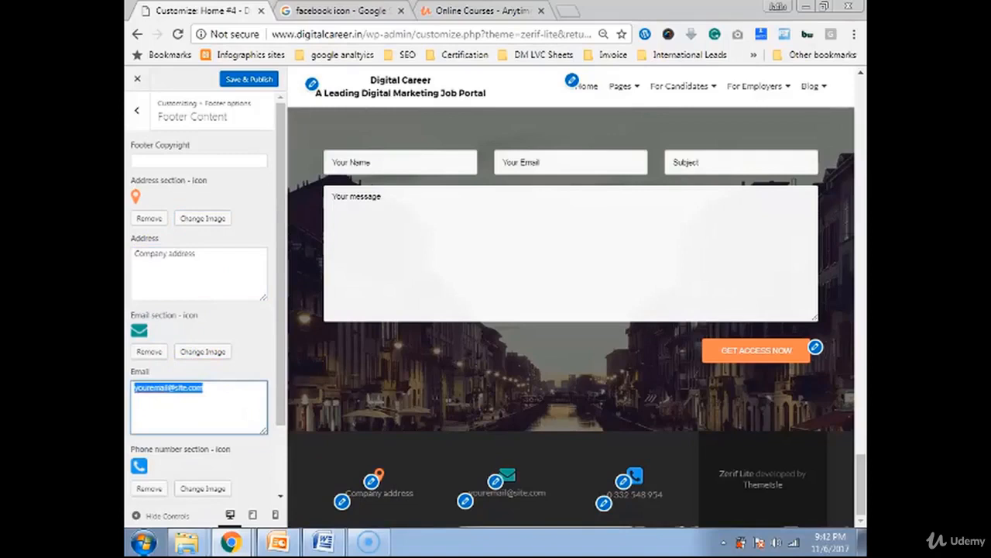
{"action": "type", "text": "Jb"}
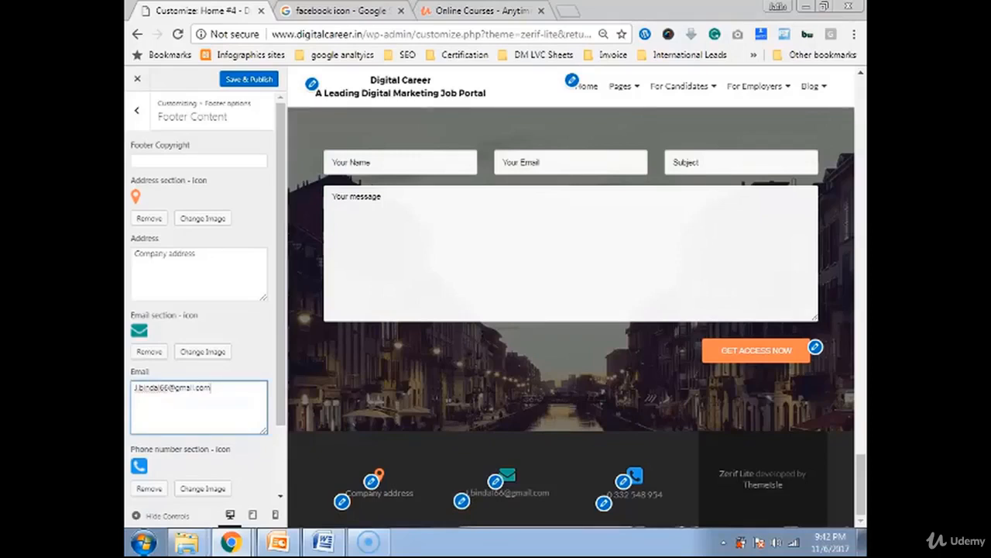
{"action": "scroll", "scroll_direction": "down", "scroll_amount": 3}
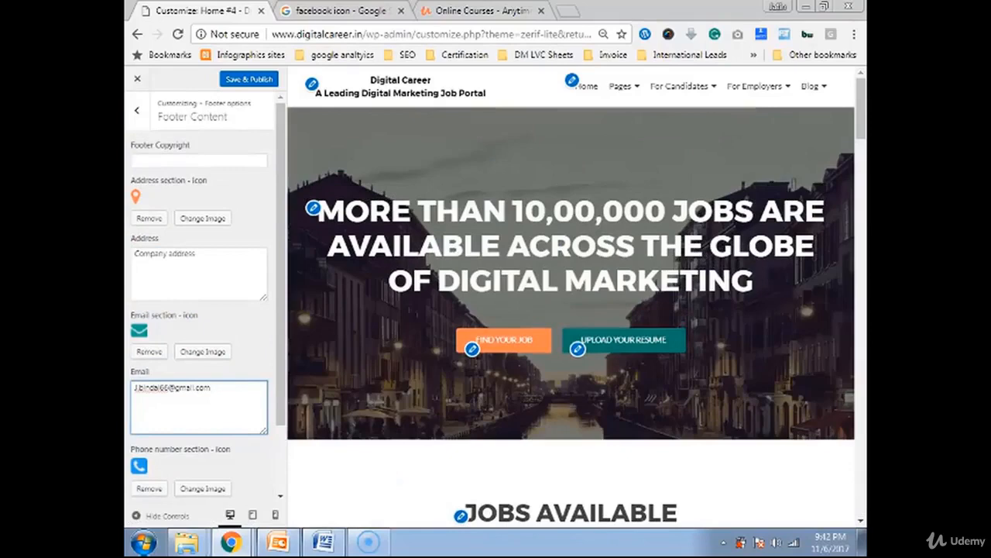
Step: Return to the main customization menu and scroll the preview through jobs, testimonials and latest news
{"action": "left_click", "coordinate": [136, 110]}
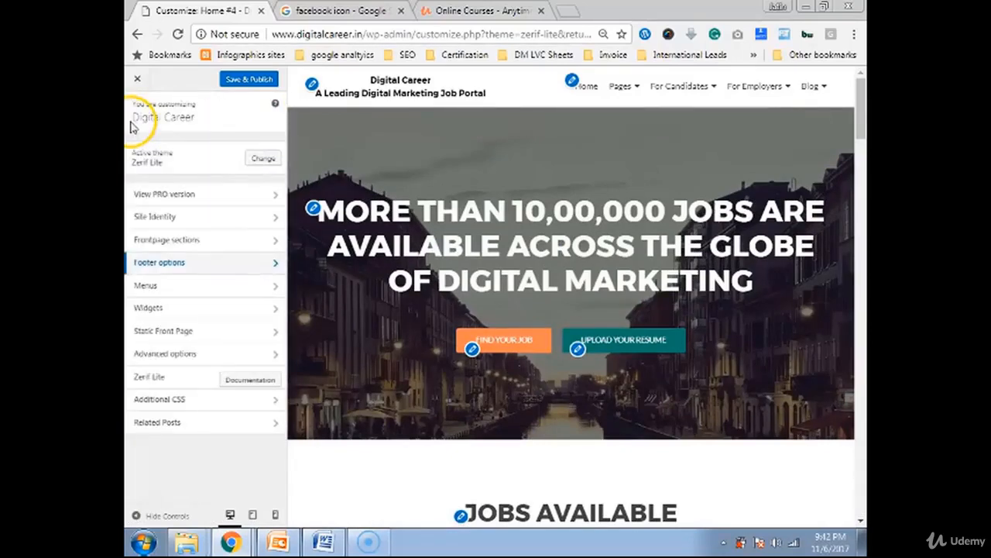
{"action": "mouse_move", "coordinate": [557, 328]}
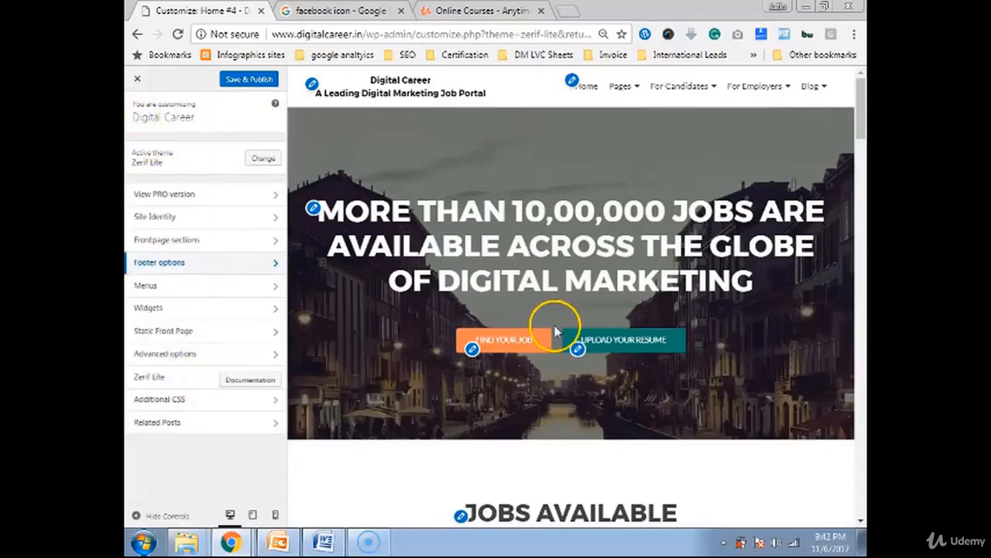
{"action": "scroll", "scroll_direction": "down", "scroll_amount": 3}
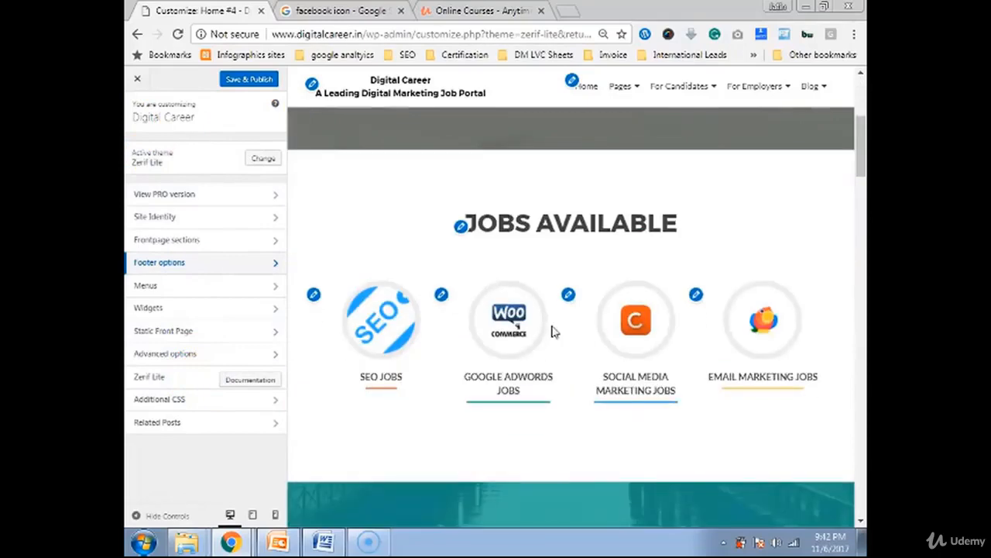
{"action": "scroll", "scroll_direction": "down", "scroll_amount": 3}
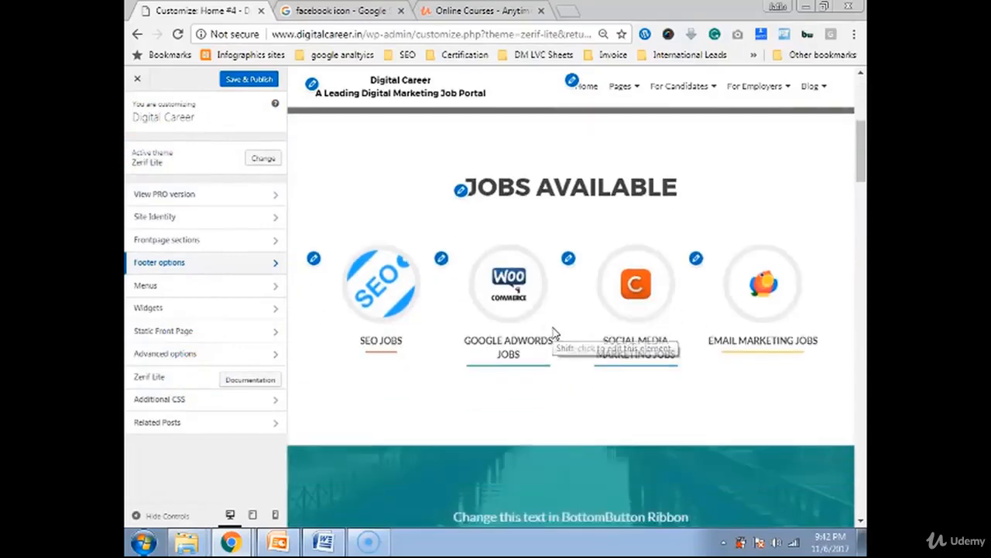
{"action": "scroll", "scroll_direction": "down", "scroll_amount": 3}
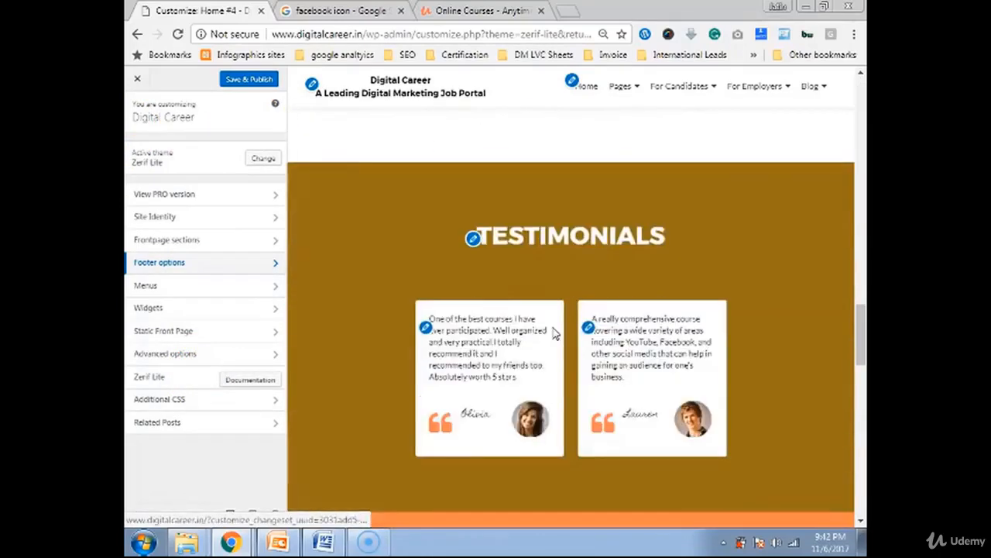
{"action": "scroll", "scroll_direction": "down", "scroll_amount": 3}
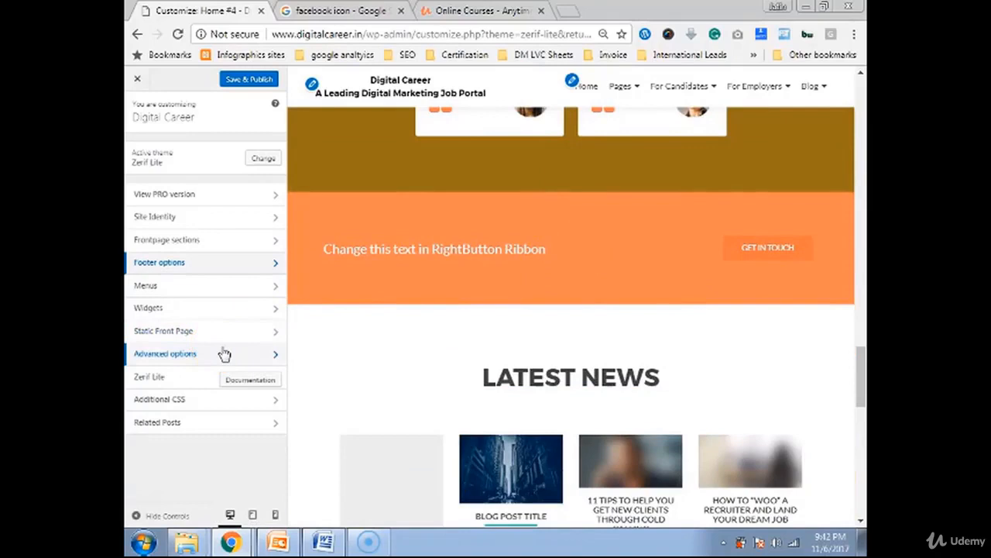
{"action": "left_click", "coordinate": [164, 353]}
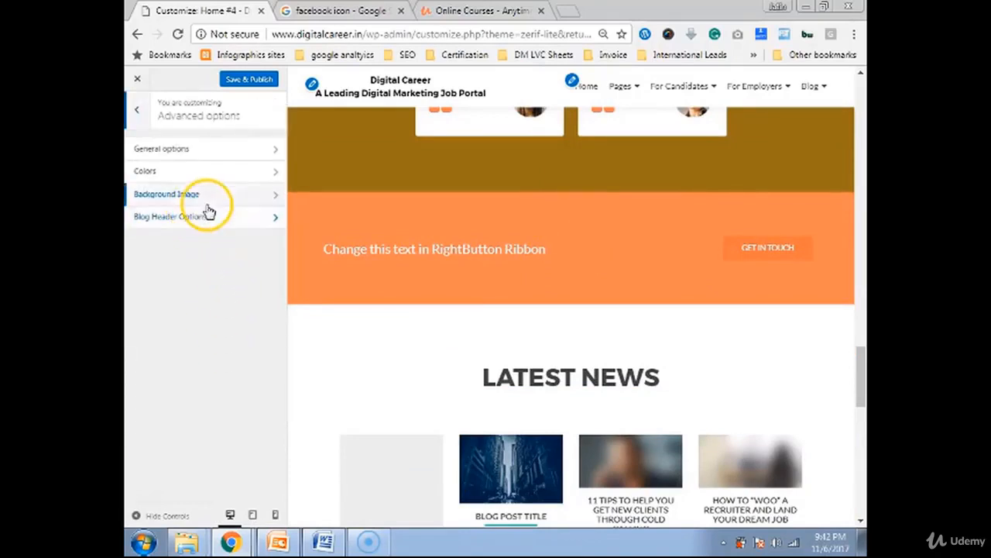
{"action": "mouse_move", "coordinate": [172, 205]}
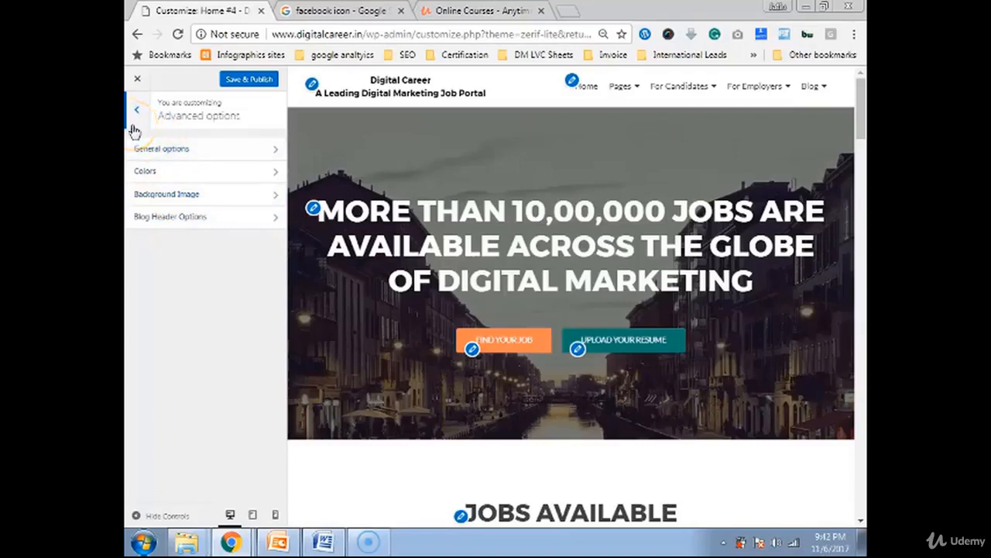
{"action": "left_click", "coordinate": [167, 193]}
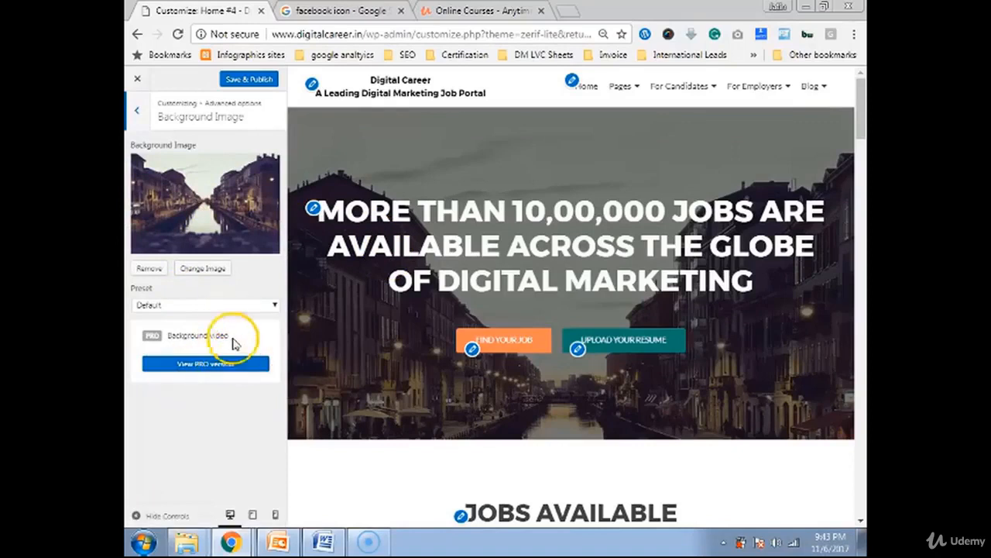
{"action": "left_click", "coordinate": [205, 304]}
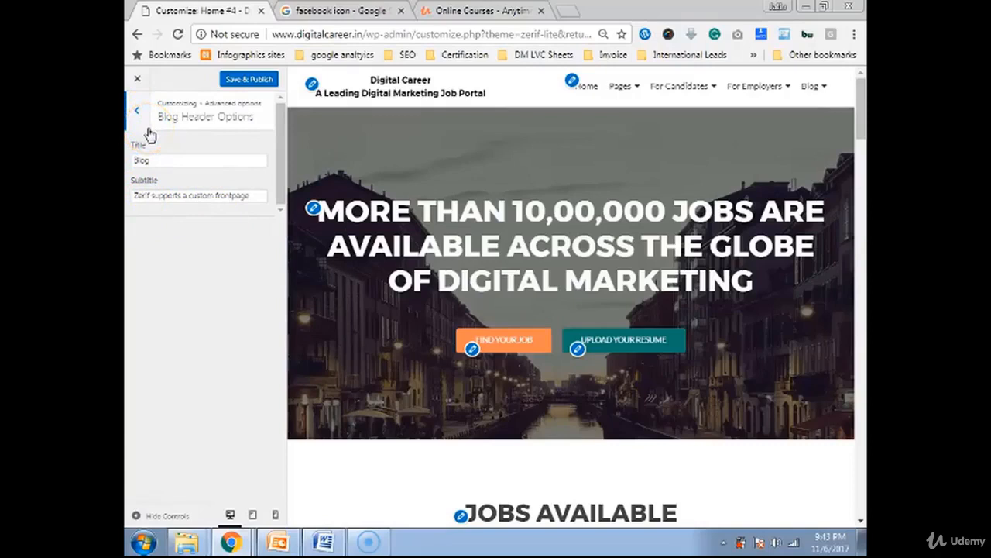
{"action": "left_click", "coordinate": [136, 108]}
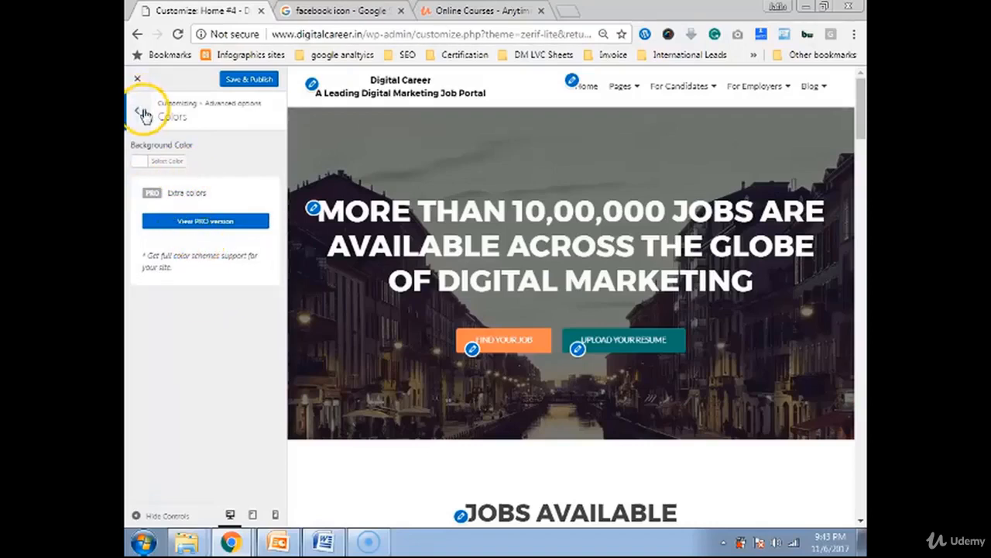
{"action": "left_click", "coordinate": [141, 112]}
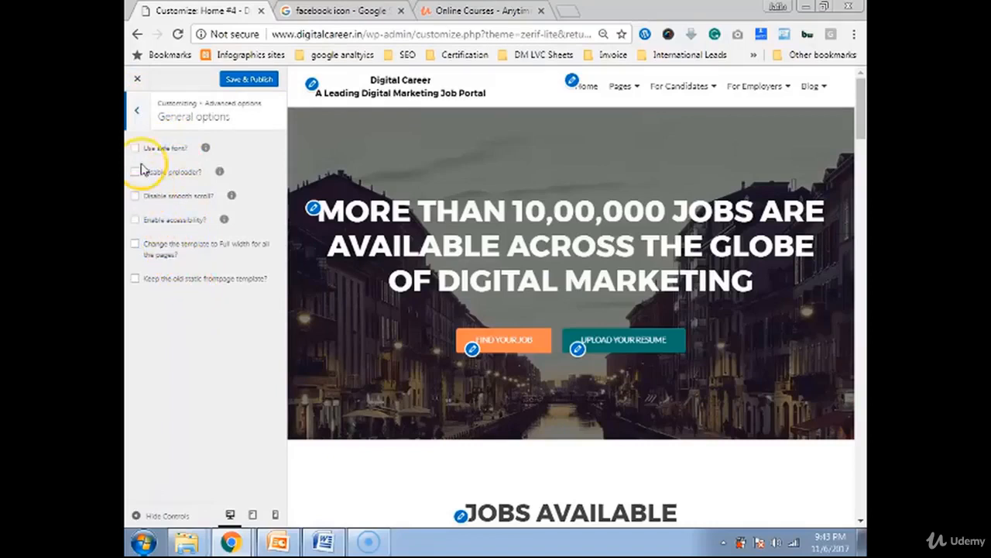
{"action": "left_click", "coordinate": [136, 108]}
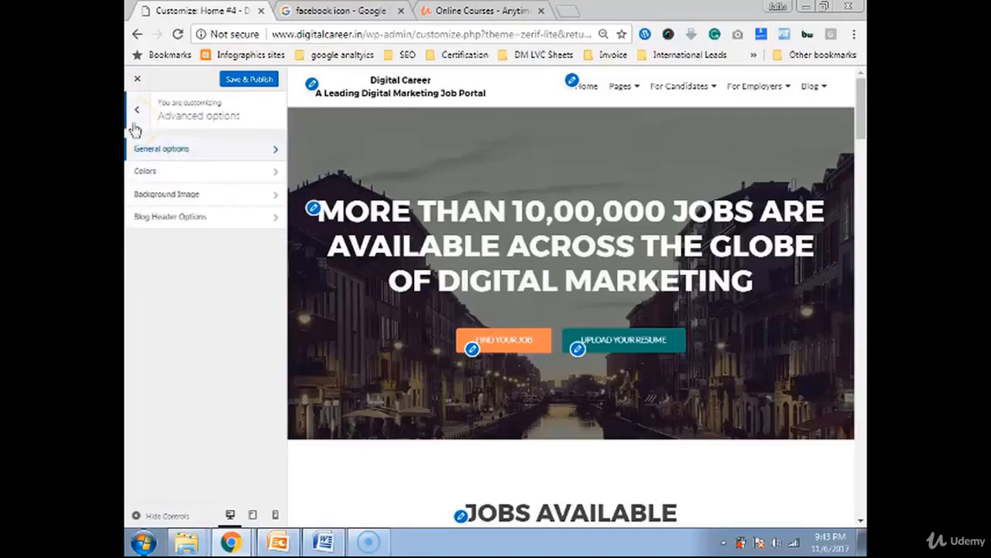
{"action": "left_click", "coordinate": [136, 109]}
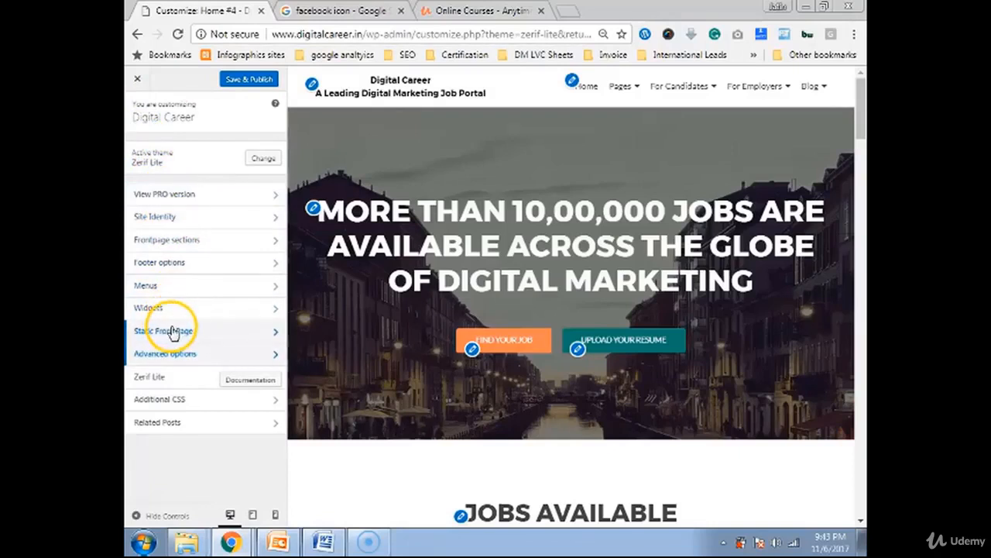
Step: Navigate Frontpage sections > Ribbon sections into the BottomButton Ribbon settings
{"action": "left_click", "coordinate": [167, 238]}
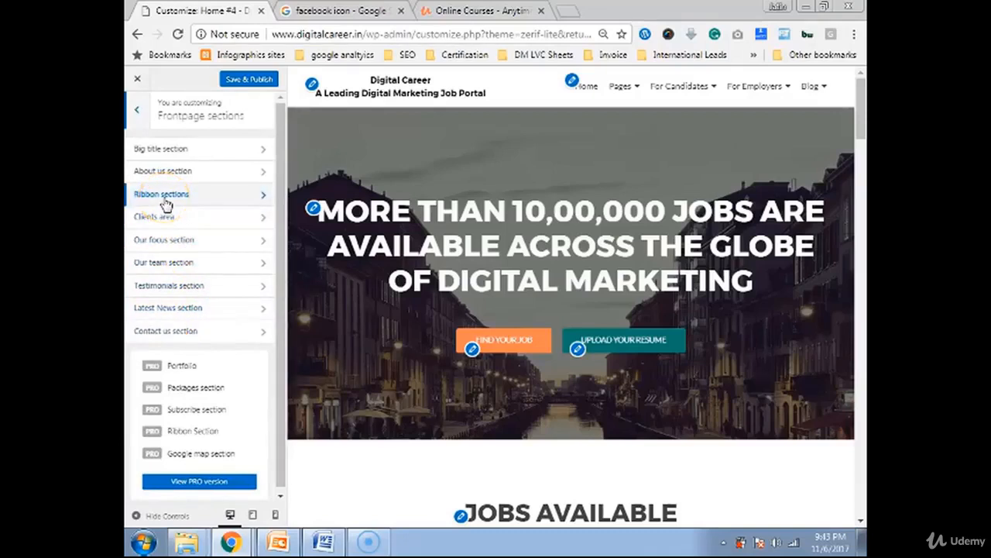
{"action": "left_click", "coordinate": [161, 193]}
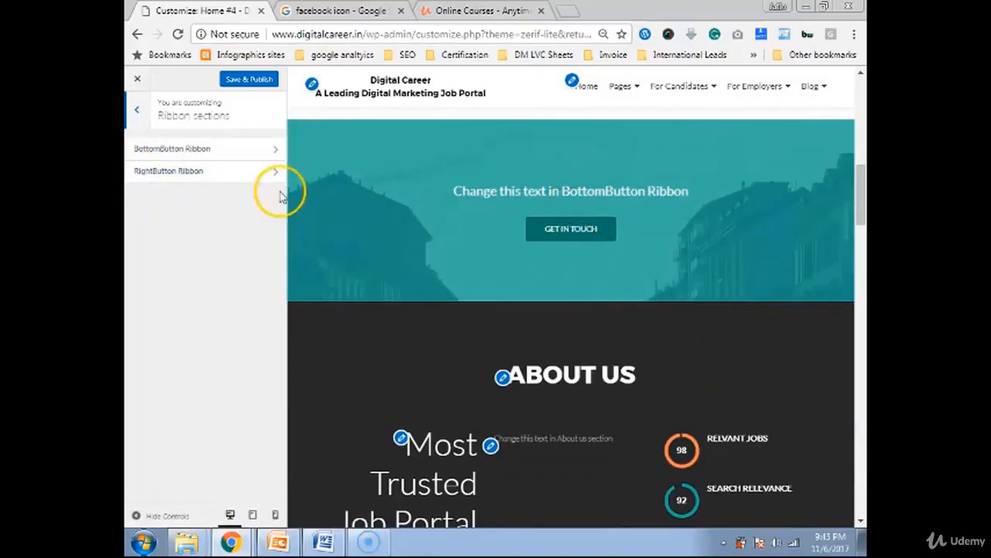
{"action": "left_click", "coordinate": [172, 148]}
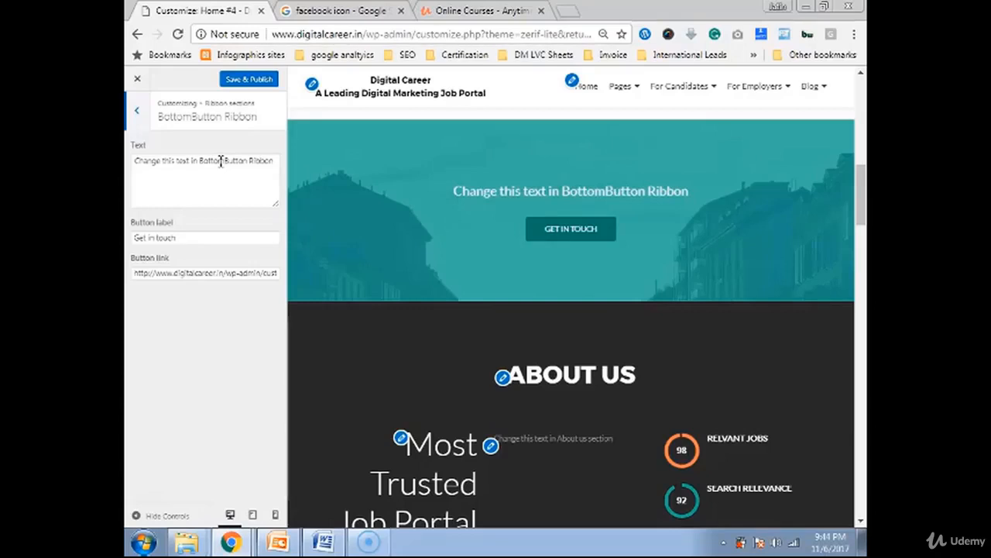
{"action": "scroll", "scroll_direction": "down", "scroll_amount": 3}
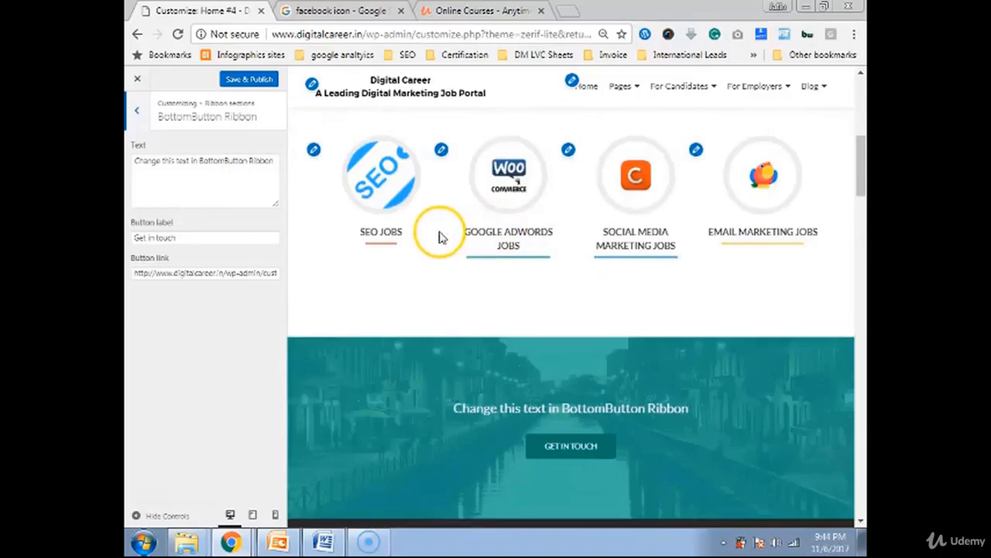
{"action": "scroll", "scroll_direction": "down", "scroll_amount": 3}
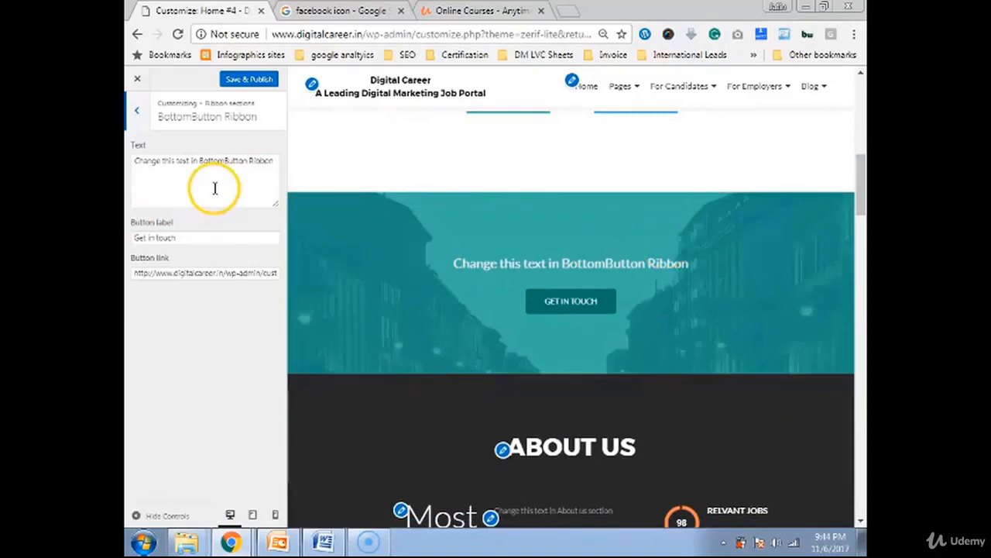
Step: Set the ribbon text to 'Find Your Dream Digital marketing Job' and button label to 'Search Here'
{"action": "triple_click", "coordinate": [205, 160]}
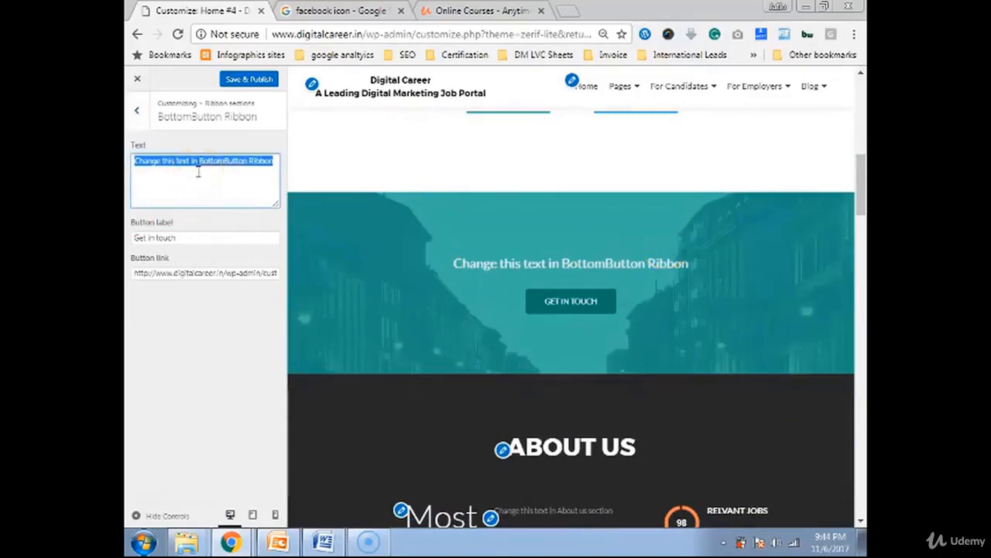
{"action": "type", "text": "Find Your Drea"}
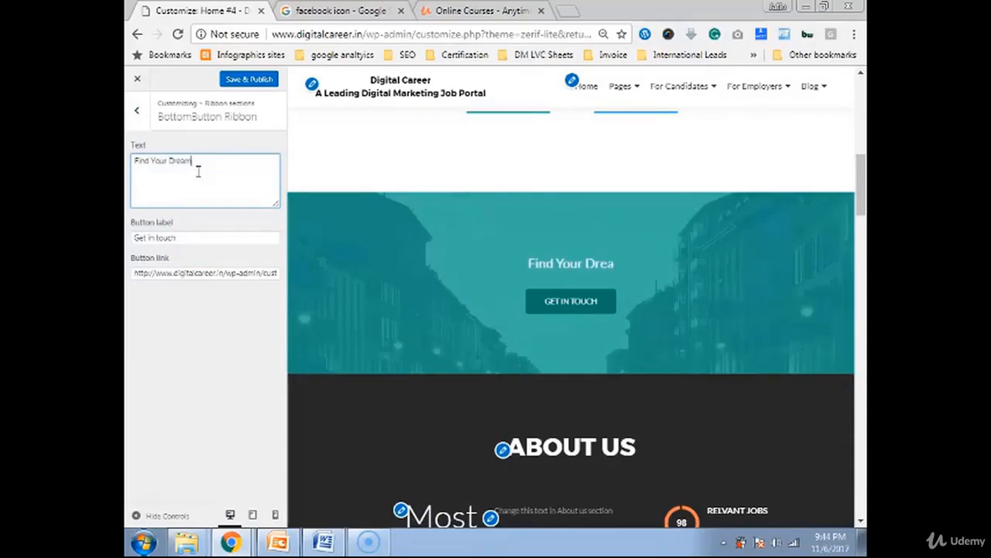
{"action": "type", "text": "m"}
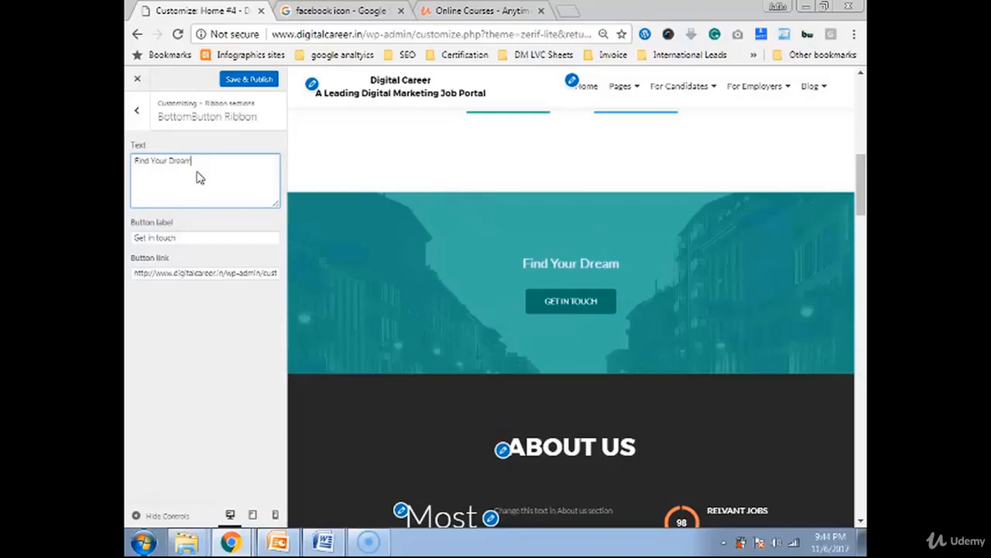
{"action": "type", "text": "Digital marketing Jo"}
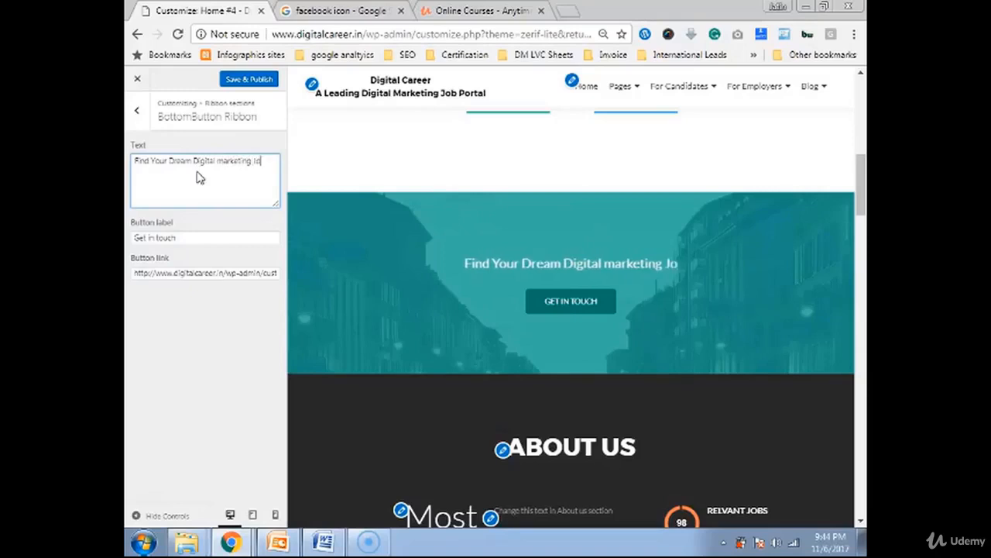
{"action": "type", "text": "b"}
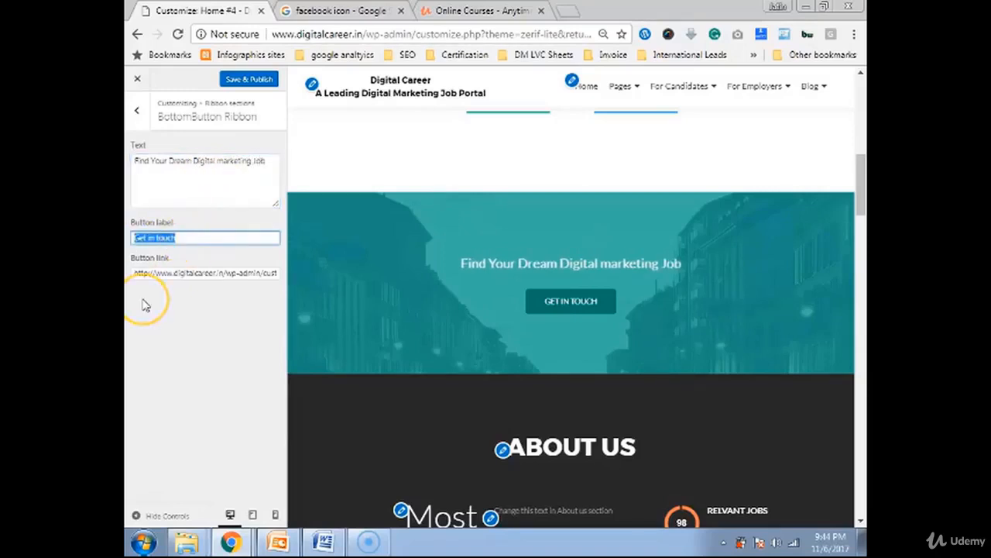
{"action": "type", "text": "Search Here"}
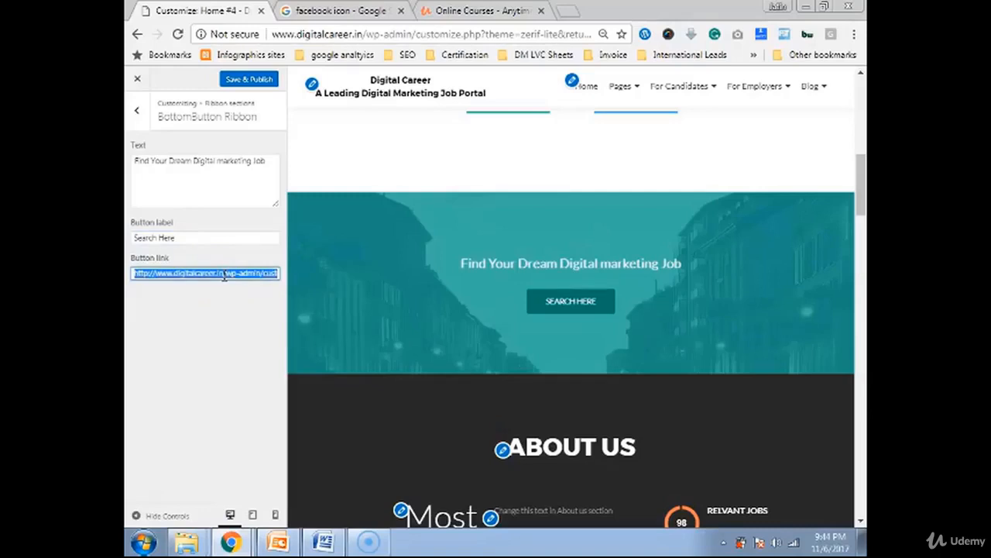
Step: Return to the ribbon sections list and Save & Publish the ribbon changes
{"action": "left_click", "coordinate": [136, 110]}
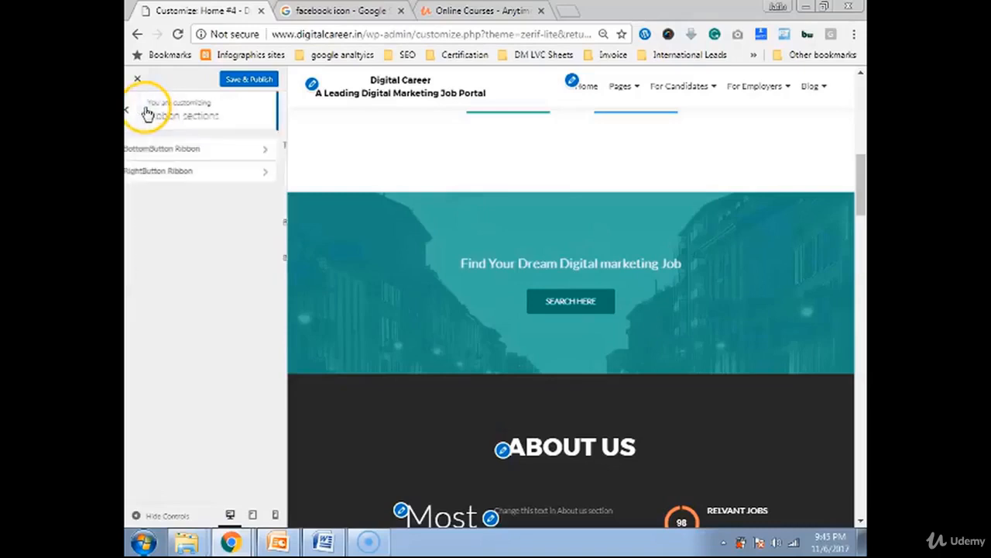
{"action": "left_click", "coordinate": [158, 170]}
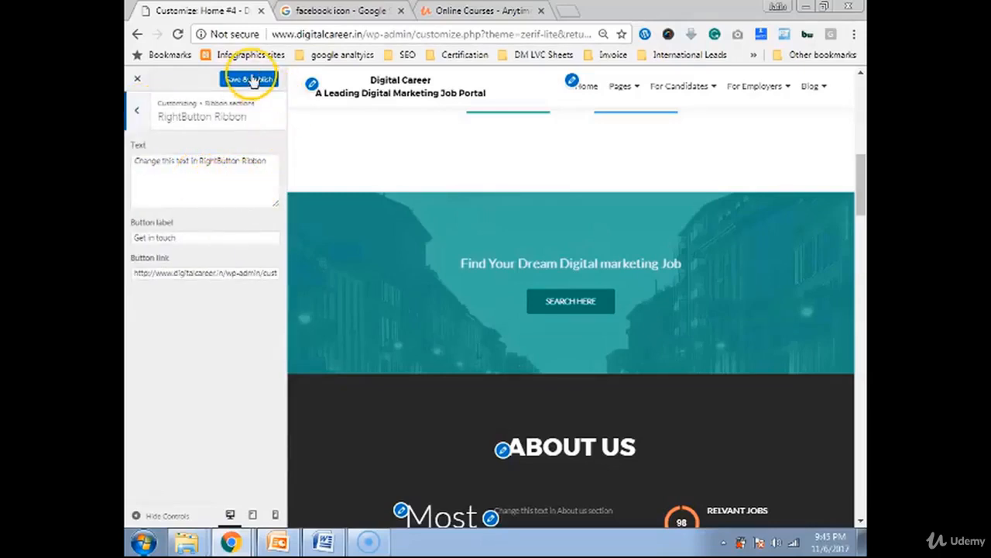
{"action": "left_click", "coordinate": [250, 79]}
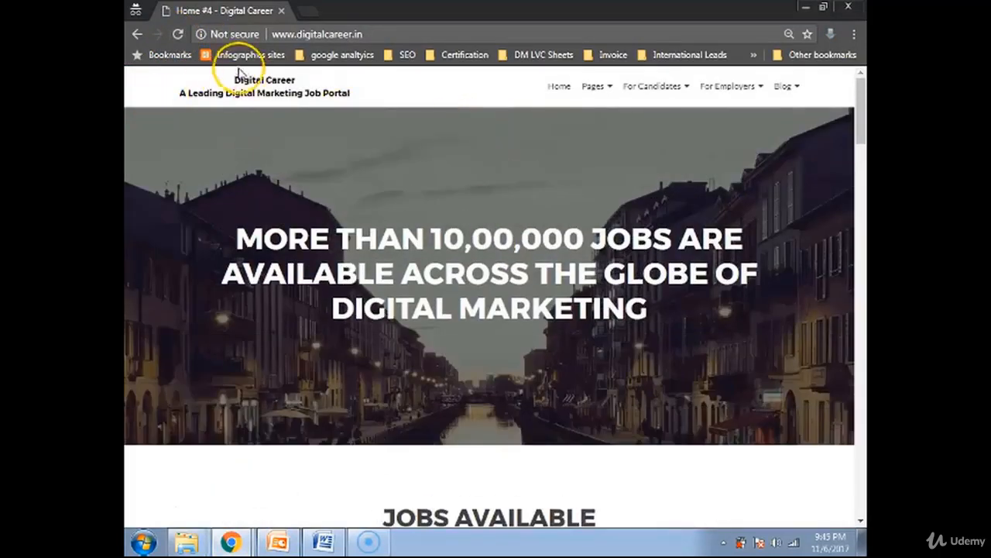
{"action": "mouse_move", "coordinate": [694, 92]}
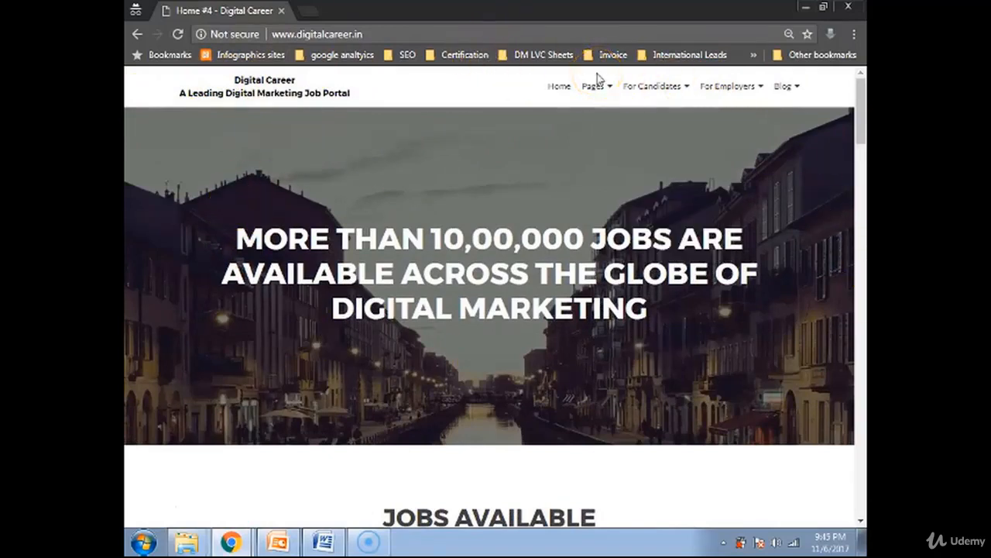
{"action": "mouse_move", "coordinate": [830, 75]}
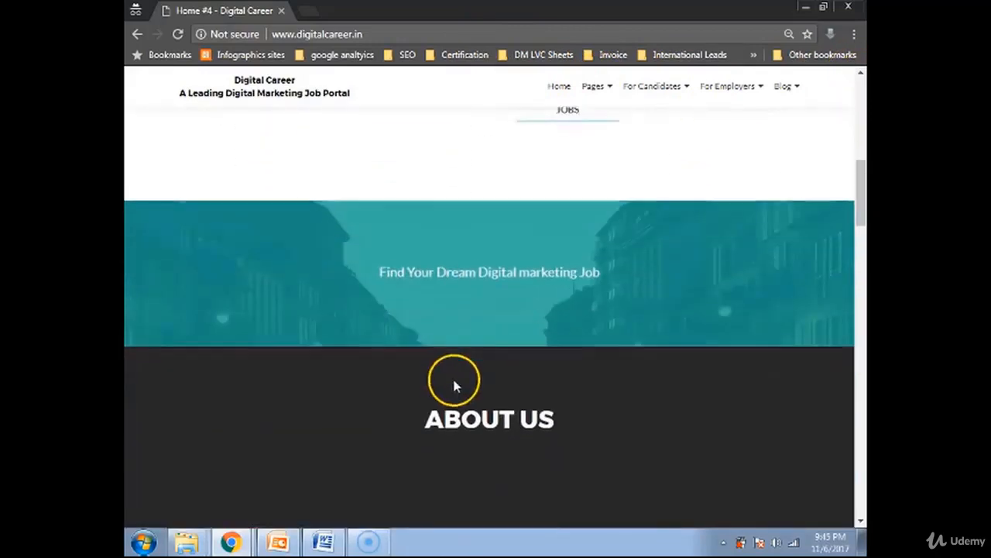
Step: Scroll the live homepage through team, testimonials, news, free-course form and footer email
{"action": "scroll", "scroll_direction": "down", "scroll_amount": 3}
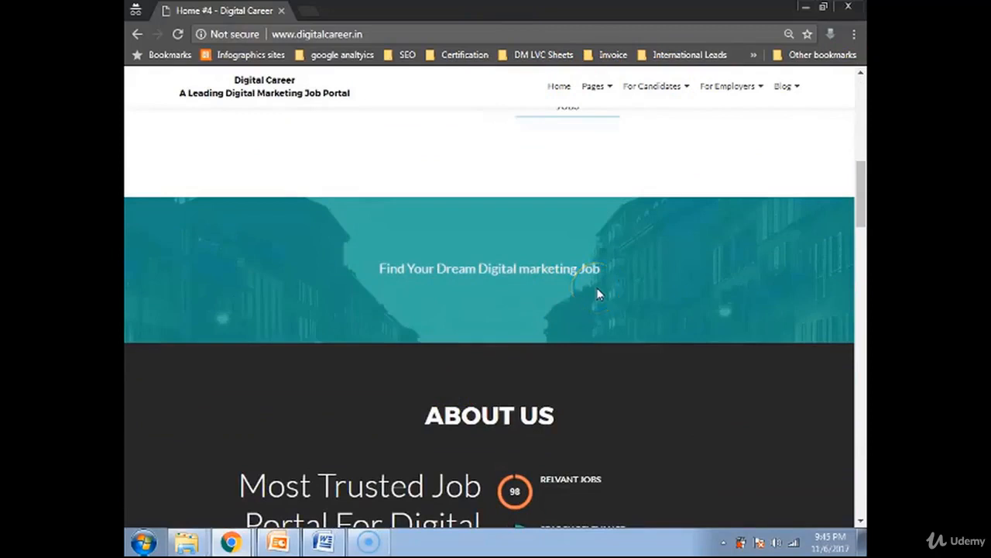
{"action": "scroll", "scroll_direction": "down", "scroll_amount": 3}
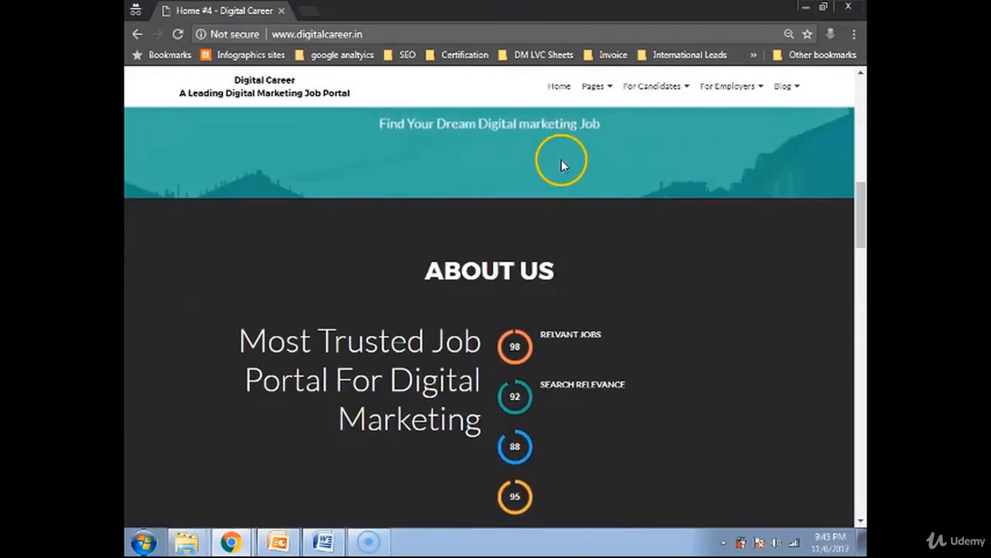
{"action": "scroll", "scroll_direction": "down", "scroll_amount": 3}
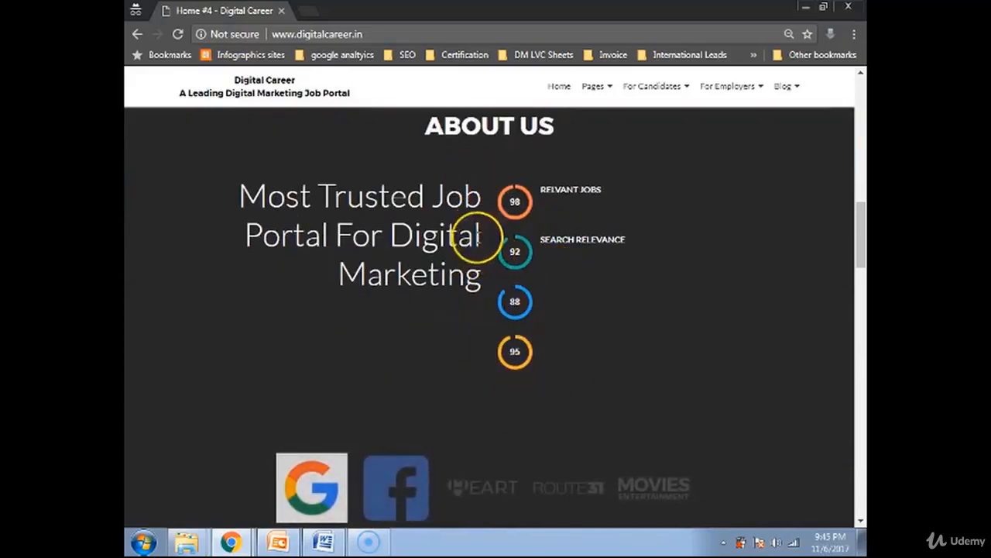
{"action": "mouse_move", "coordinate": [489, 232]}
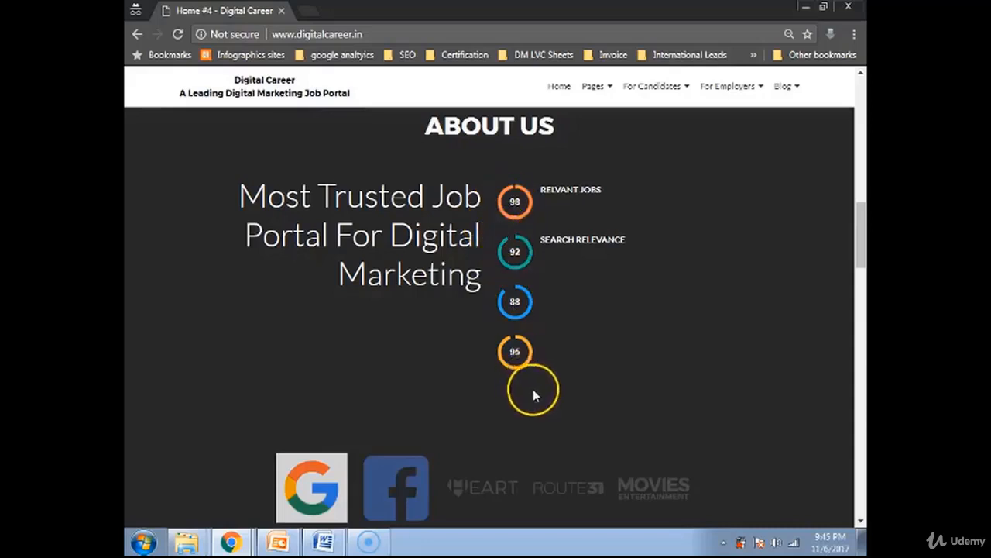
{"action": "scroll", "scroll_direction": "down", "scroll_amount": 3}
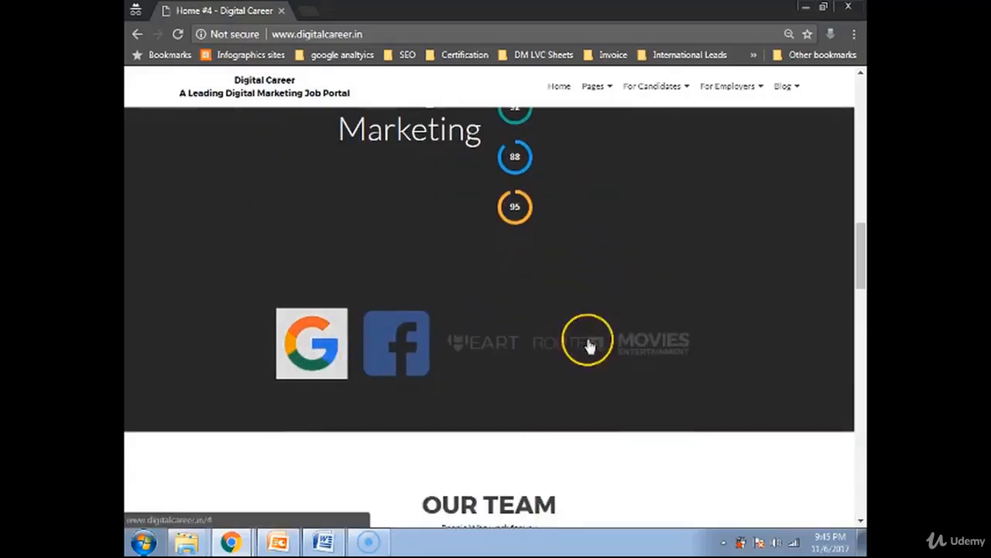
{"action": "scroll", "scroll_direction": "down", "scroll_amount": 3}
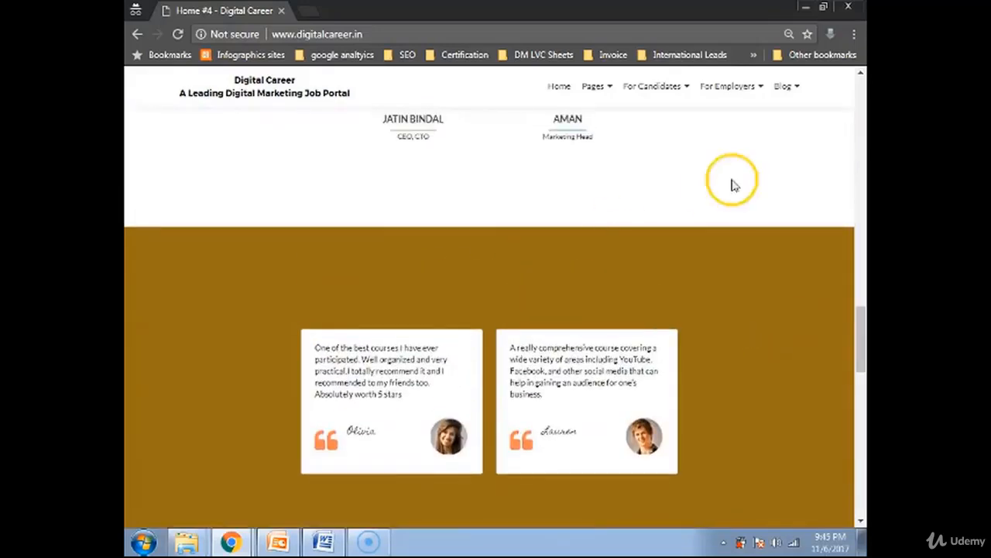
{"action": "scroll", "scroll_direction": "down", "scroll_amount": 3}
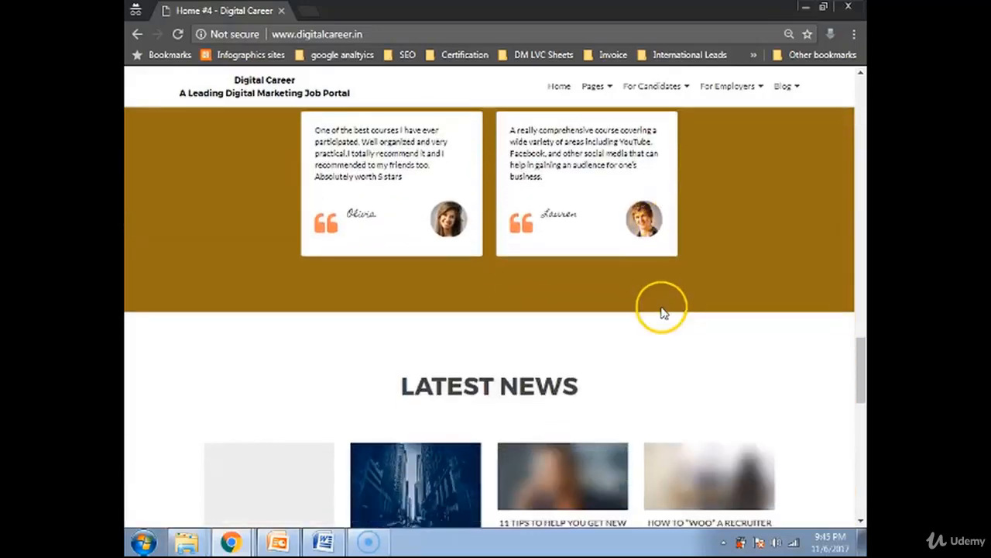
{"action": "scroll", "scroll_direction": "down", "scroll_amount": 3}
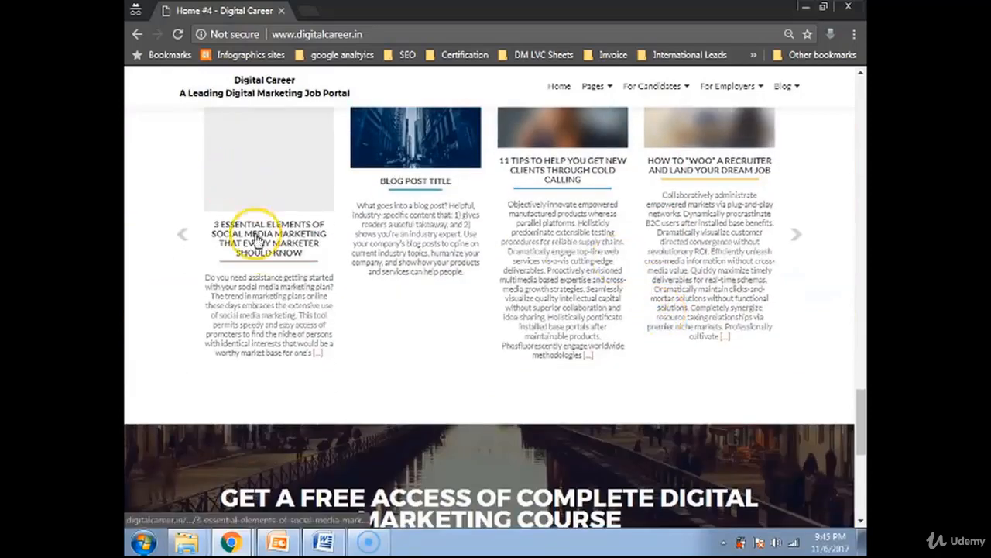
{"action": "mouse_move", "coordinate": [267, 247]}
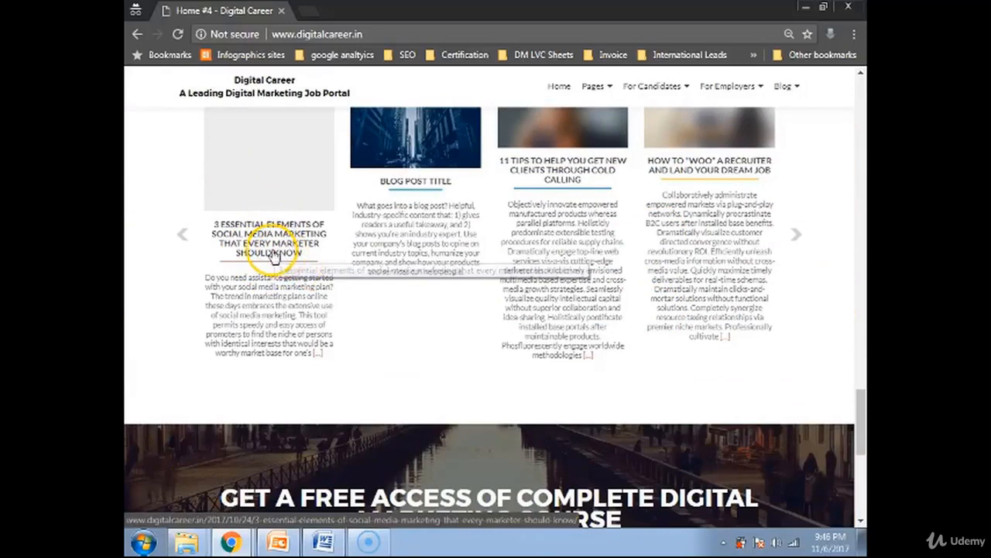
{"action": "scroll", "scroll_direction": "down", "scroll_amount": 3}
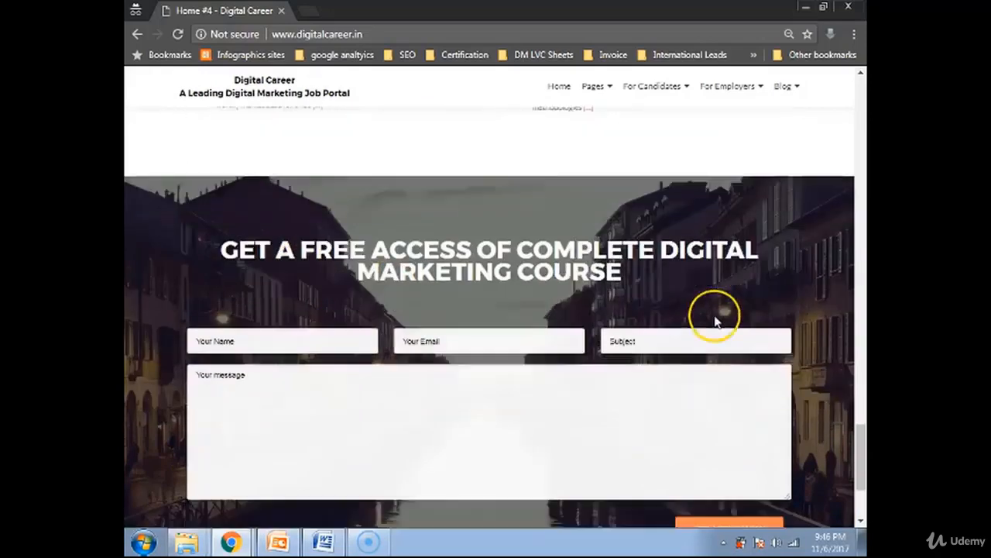
{"action": "scroll", "scroll_direction": "down", "scroll_amount": 3}
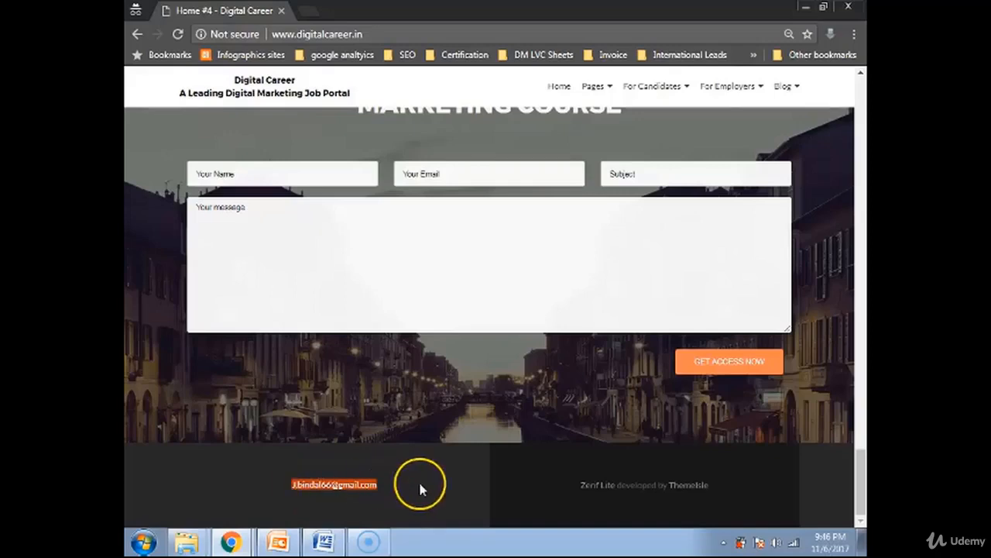
{"action": "scroll", "scroll_direction": "down", "scroll_amount": 3}
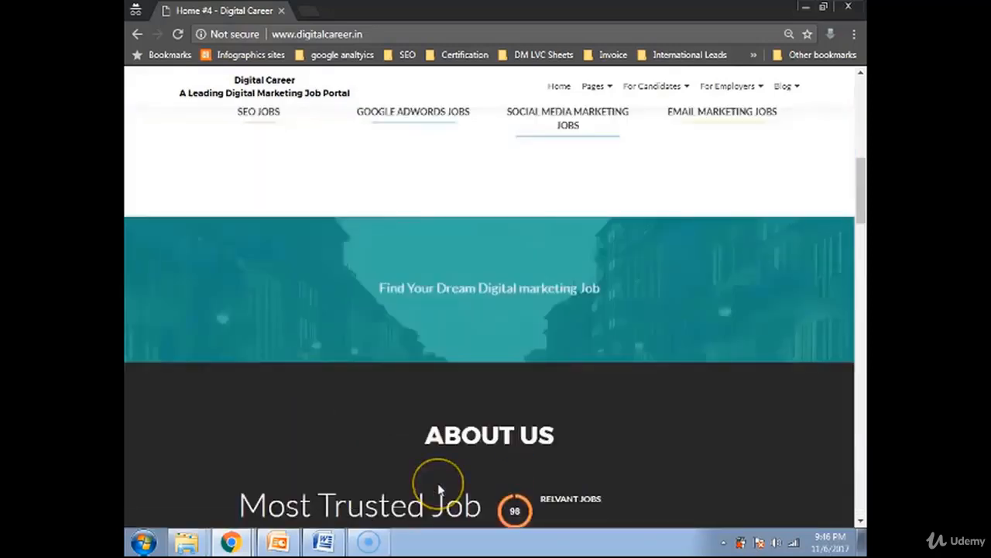